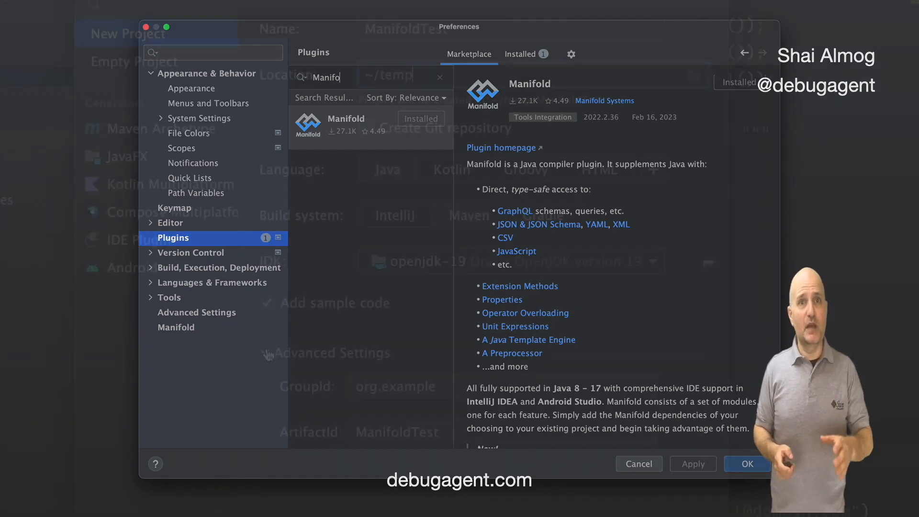
Step: Enter com.debugagent.json as the project's GroupId in Advanced Settings
{"action": "left_click", "coordinate": [747, 464]}
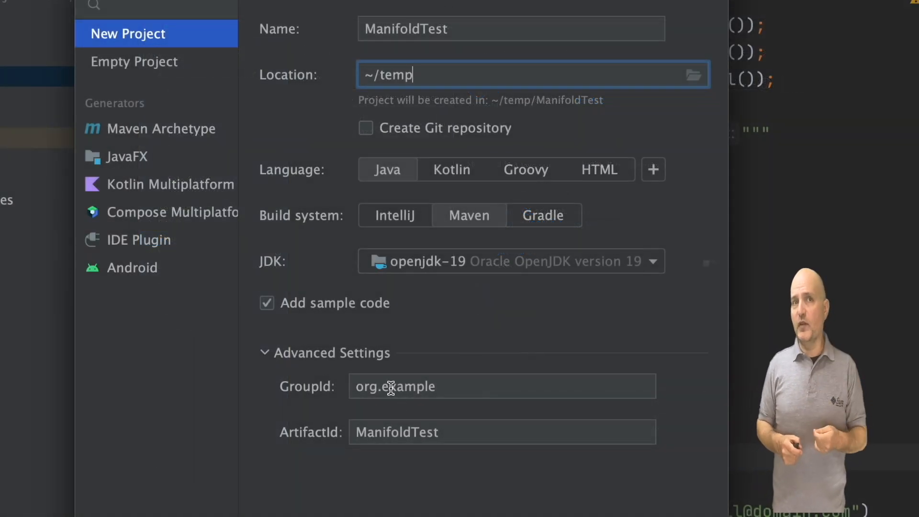
{"action": "type", "text": "com."}
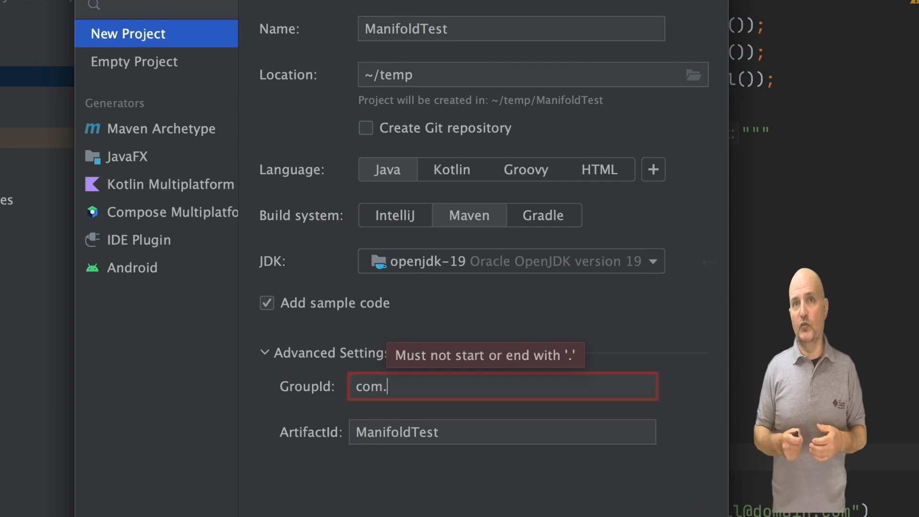
{"action": "type", "text": "debug"}
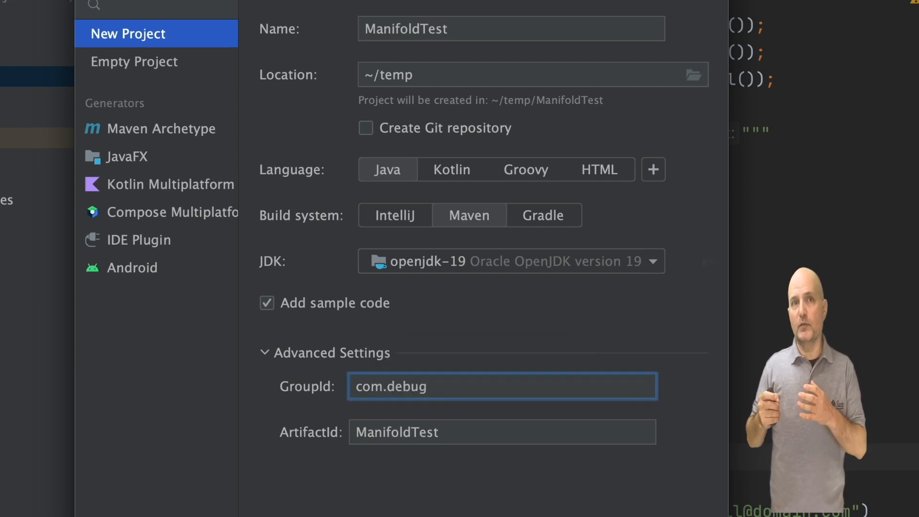
{"action": "type", "text": "agent."}
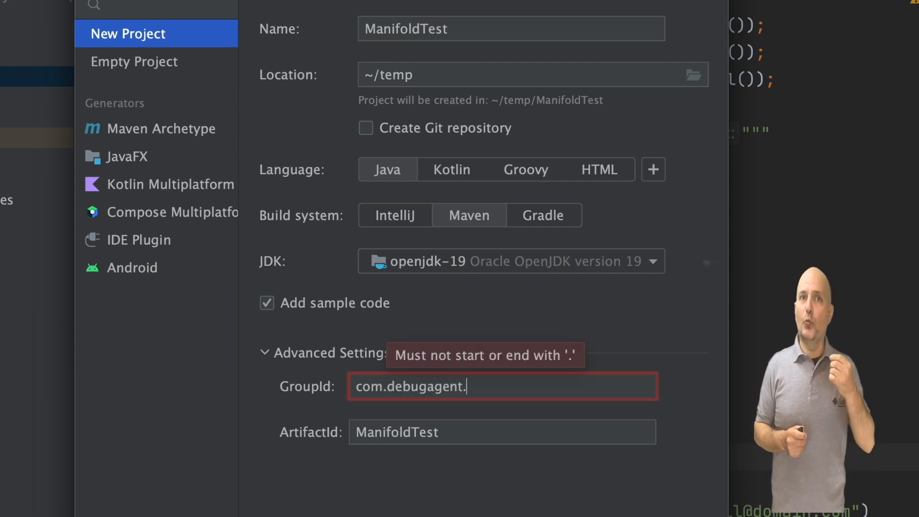
{"action": "type", "text": "json"}
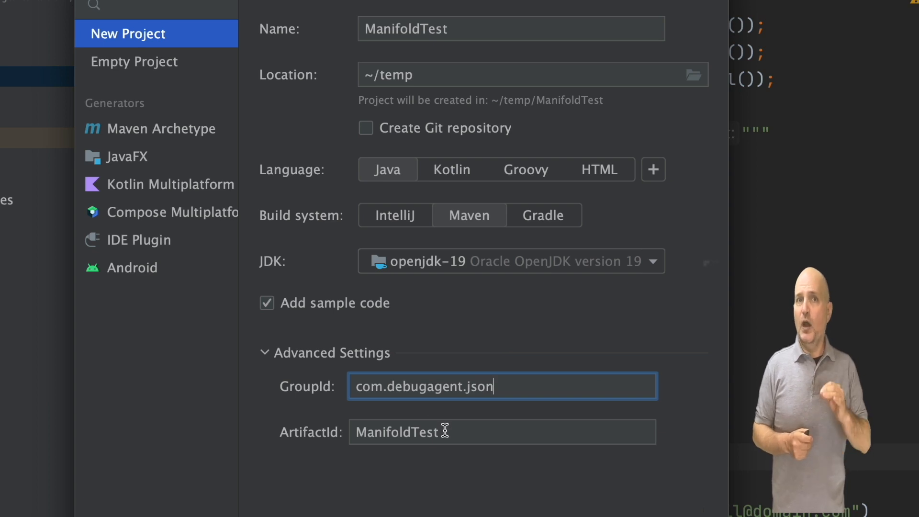
{"action": "mouse_move", "coordinate": [469, 447]}
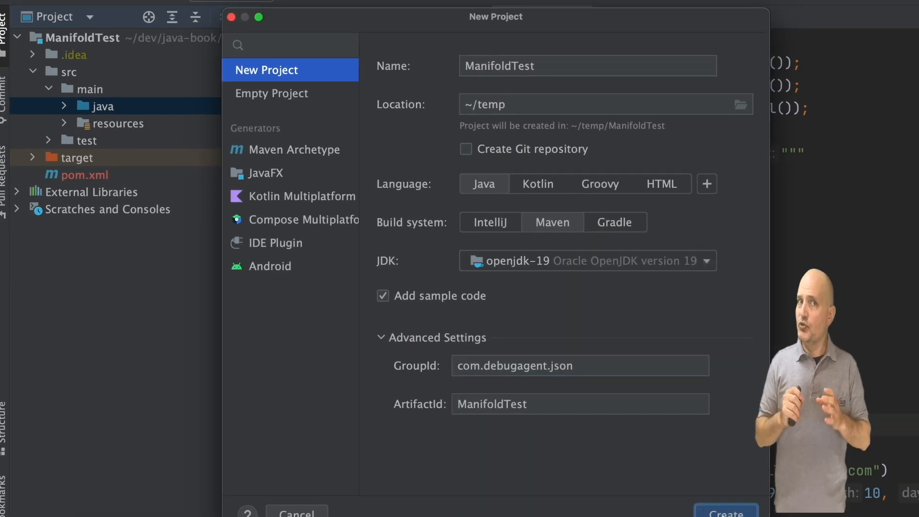
Step: Create the ManifoldTest Maven project
{"action": "left_click", "coordinate": [726, 510]}
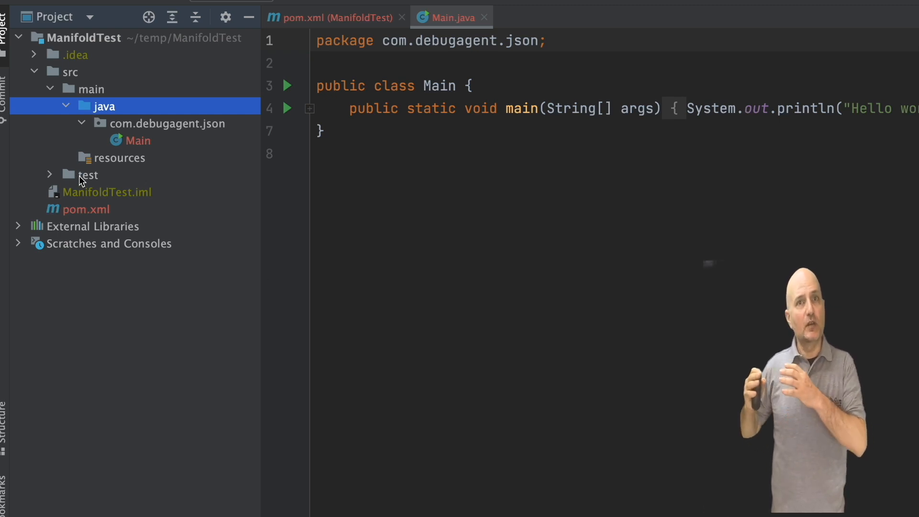
{"action": "mouse_move", "coordinate": [79, 206]}
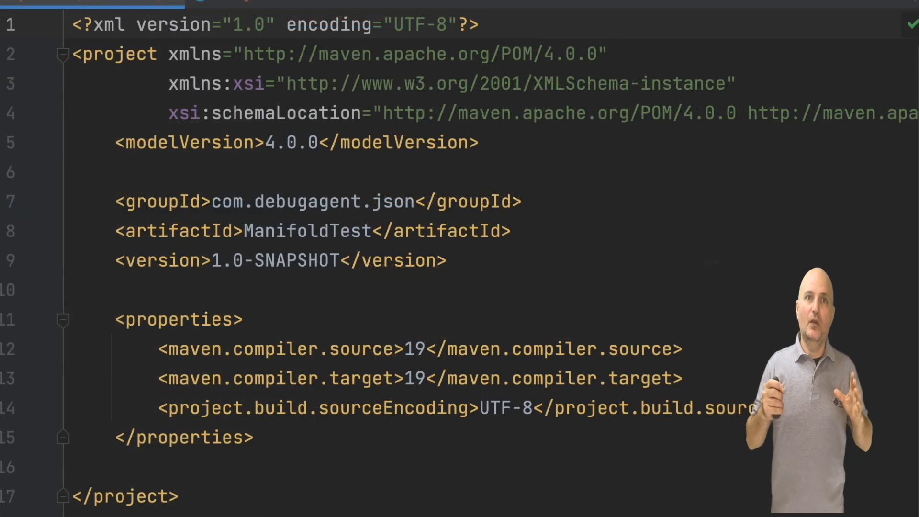
Step: Add the manifold.version 2023.1.5 property and the Manifold runtime dependencies to pom.xml
{"action": "left_click", "coordinate": [340, 408]}
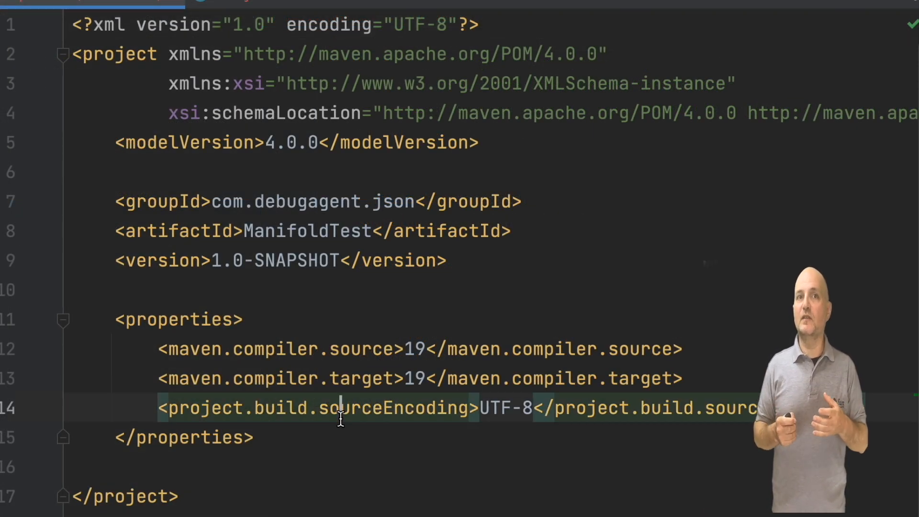
{"action": "type", "text": "<manifold.version>2023.1.5</manifold.version>"}
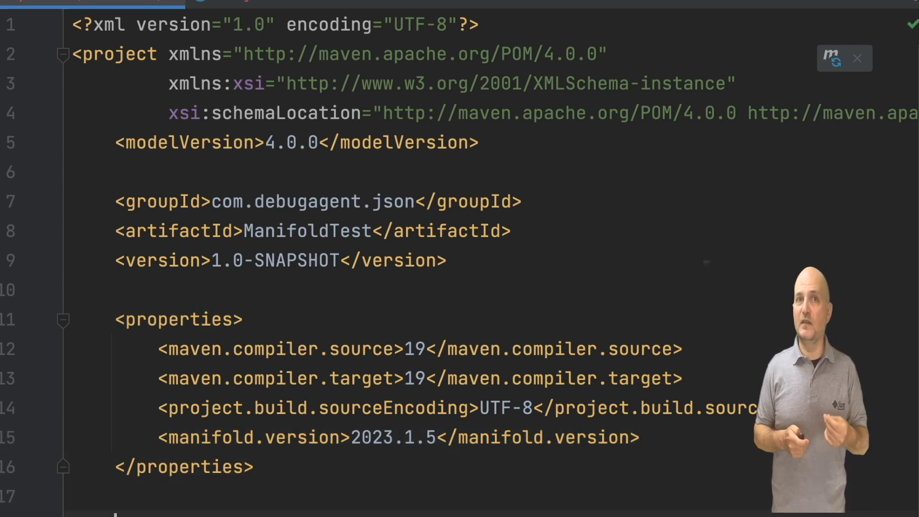
{"action": "scroll", "scroll_direction": "down", "scroll_amount": 3}
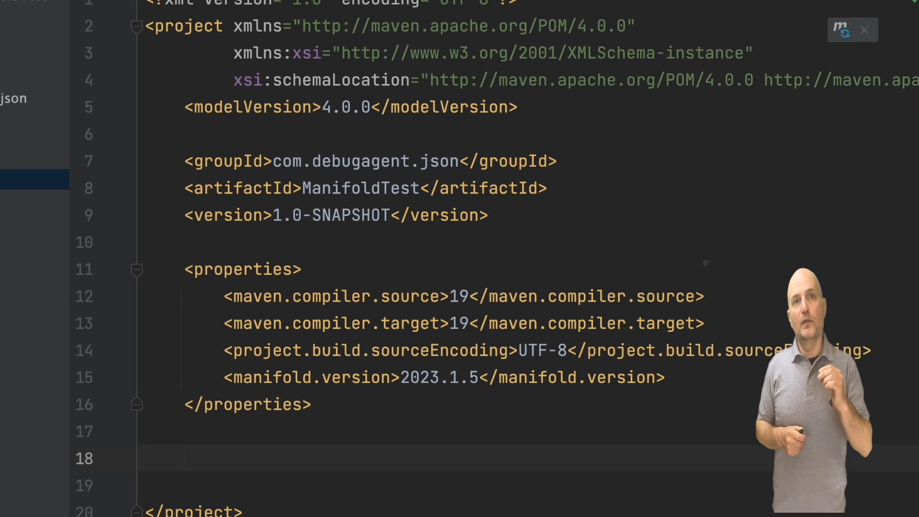
{"action": "scroll", "scroll_direction": "down", "scroll_amount": 3}
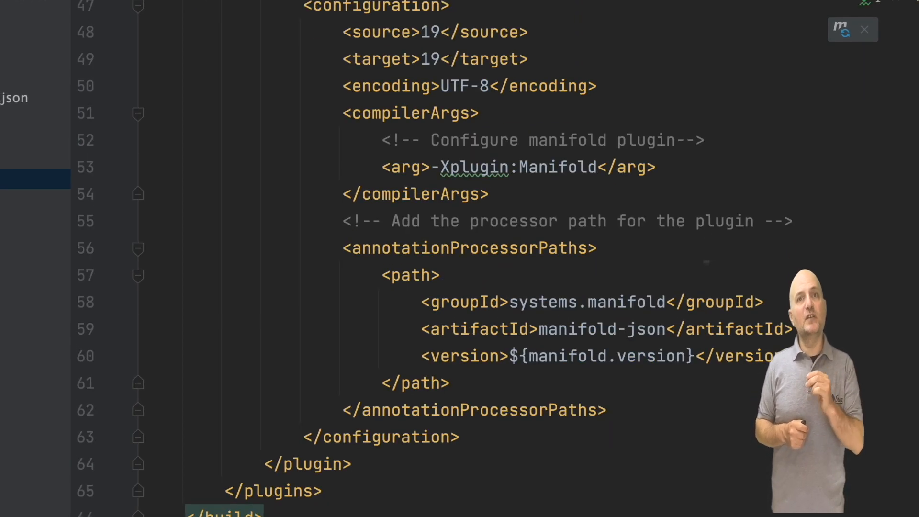
{"action": "scroll", "scroll_direction": "up", "scroll_amount": 3}
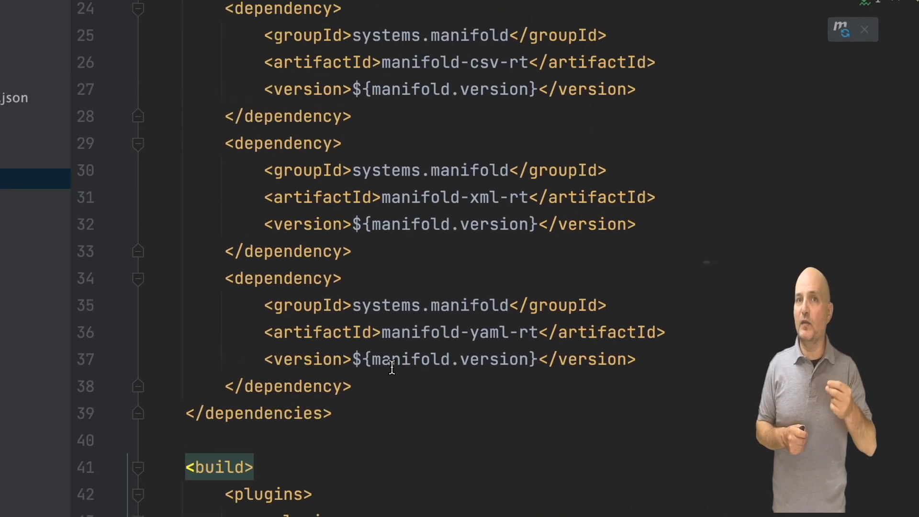
{"action": "scroll", "scroll_direction": "up", "scroll_amount": 3}
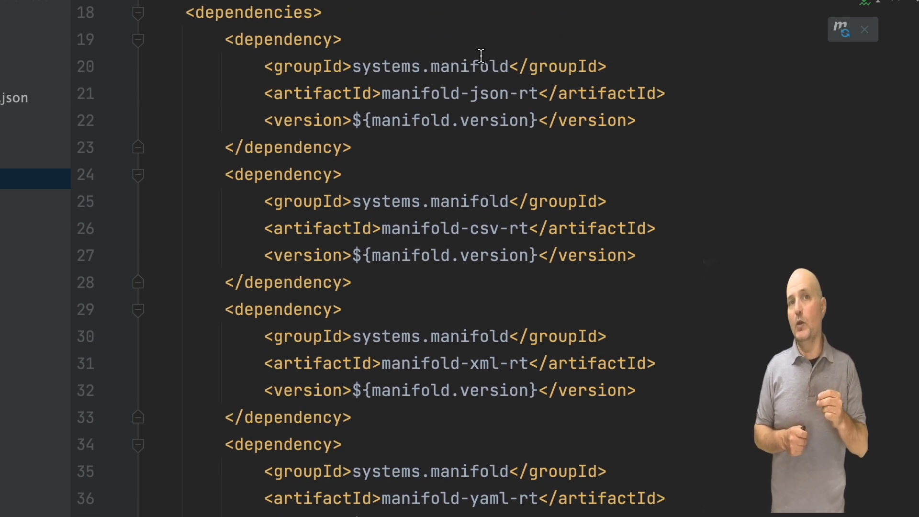
{"action": "mouse_move", "coordinate": [465, 50]}
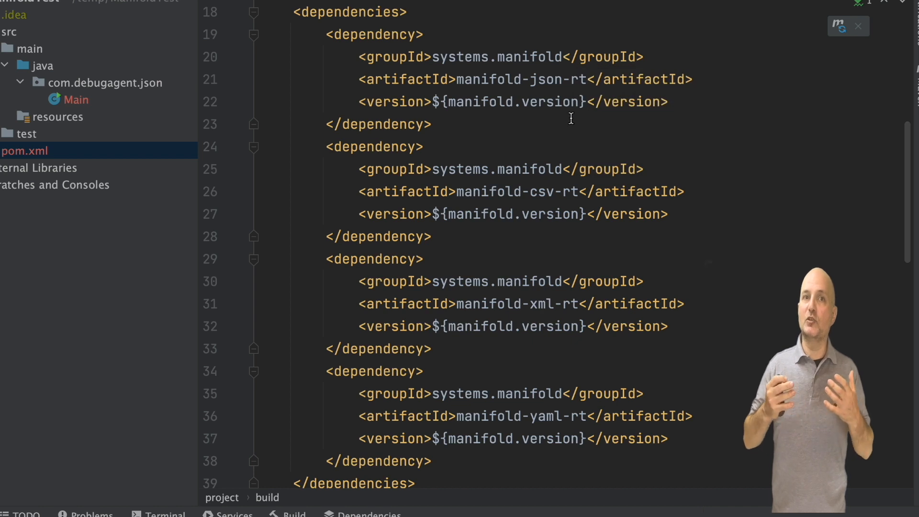
{"action": "mouse_move", "coordinate": [571, 134]}
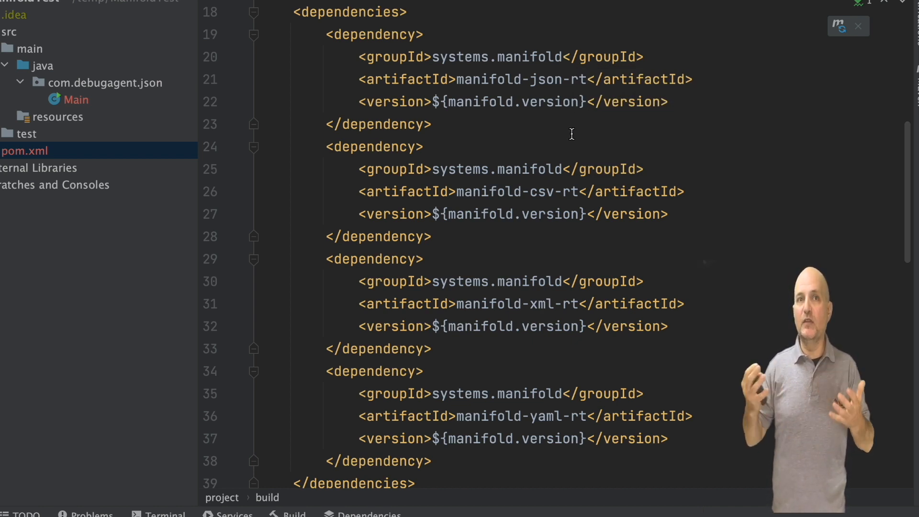
{"action": "scroll", "scroll_direction": "down", "scroll_amount": 3}
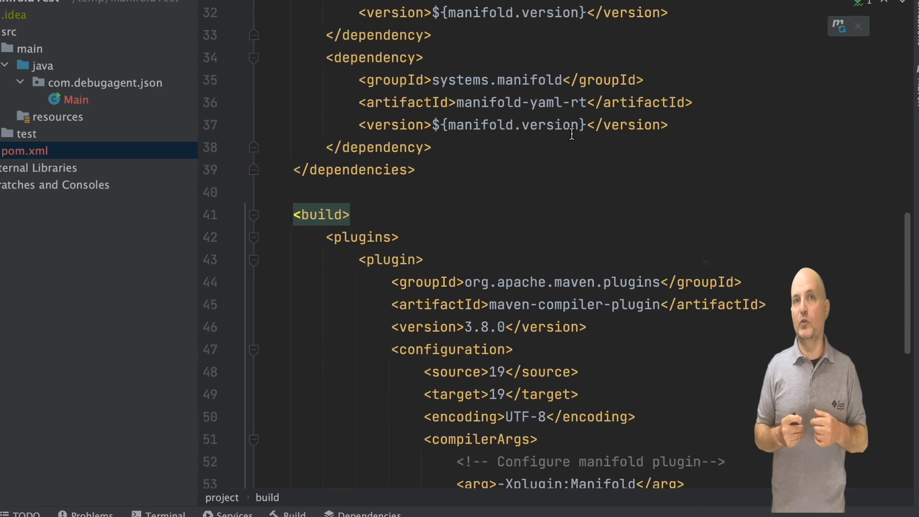
{"action": "scroll", "scroll_direction": "down", "scroll_amount": 3}
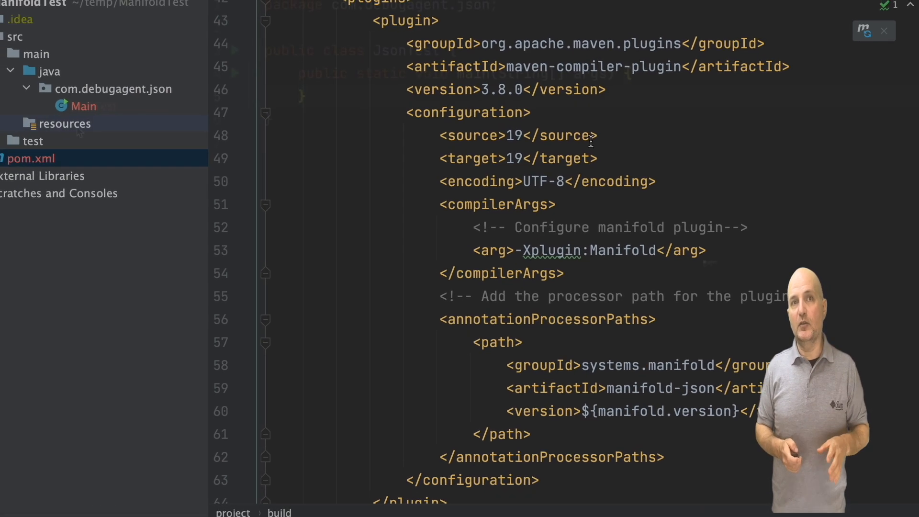
Step: Create the com/debugagent/json directory under resources and add a new file inside it
{"action": "left_click", "coordinate": [551, 16]}
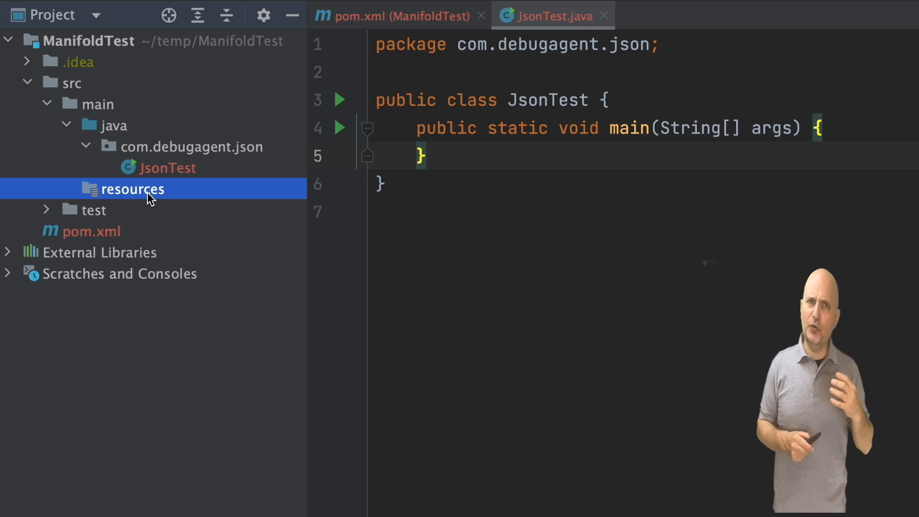
{"action": "right_click", "coordinate": [133, 188]}
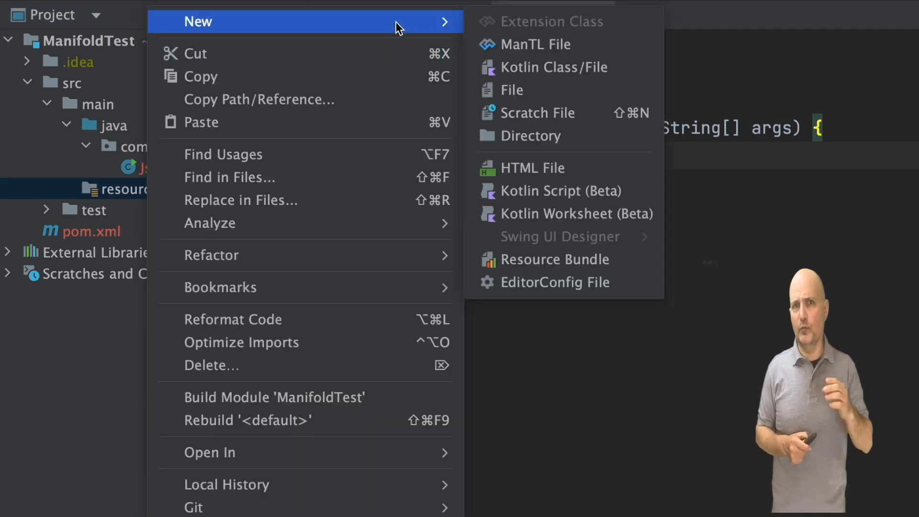
{"action": "left_click", "coordinate": [532, 135]}
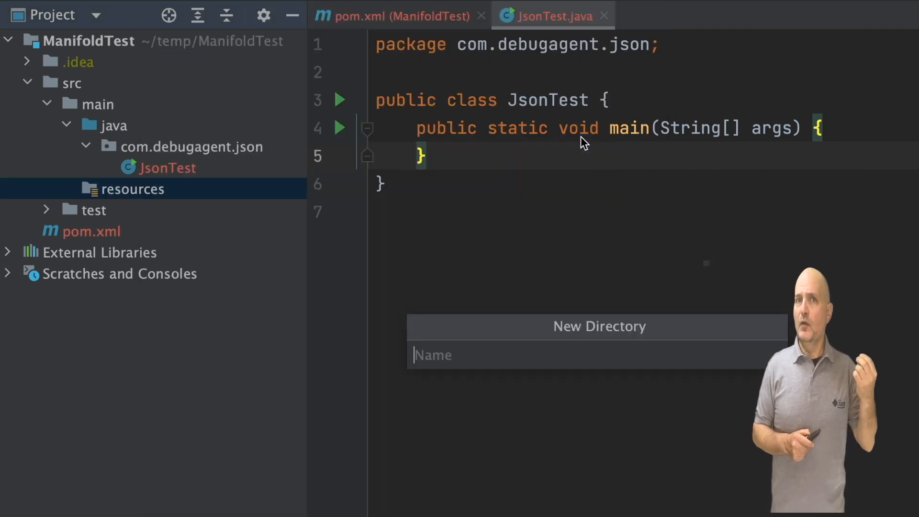
{"action": "type", "text": "com/"}
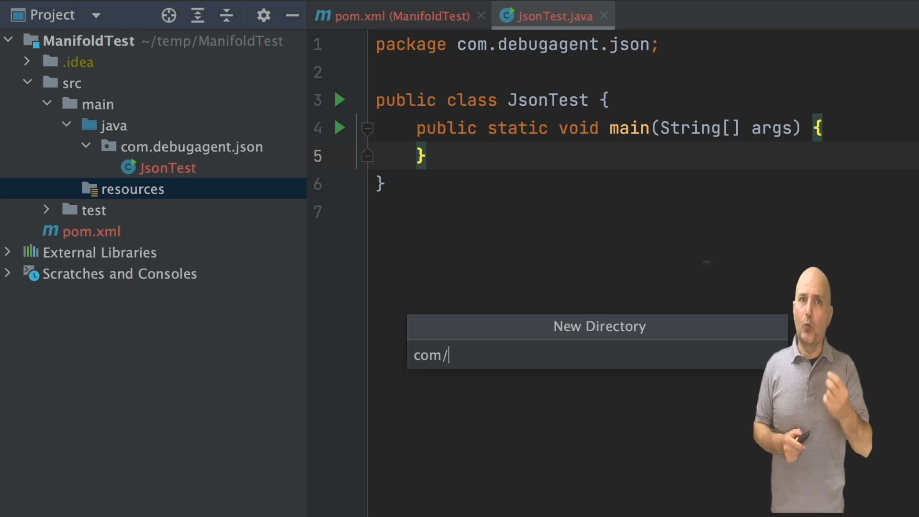
{"action": "type", "text": "debugagent"}
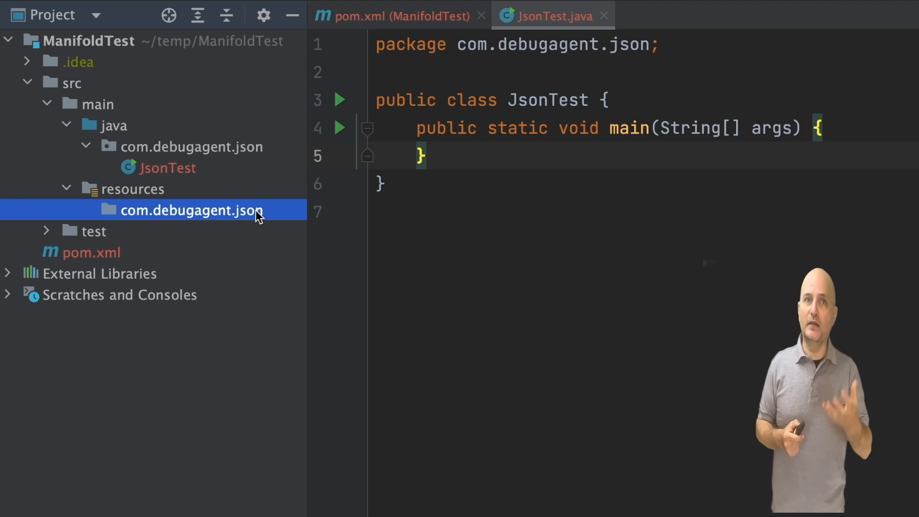
{"action": "right_click", "coordinate": [191, 210]}
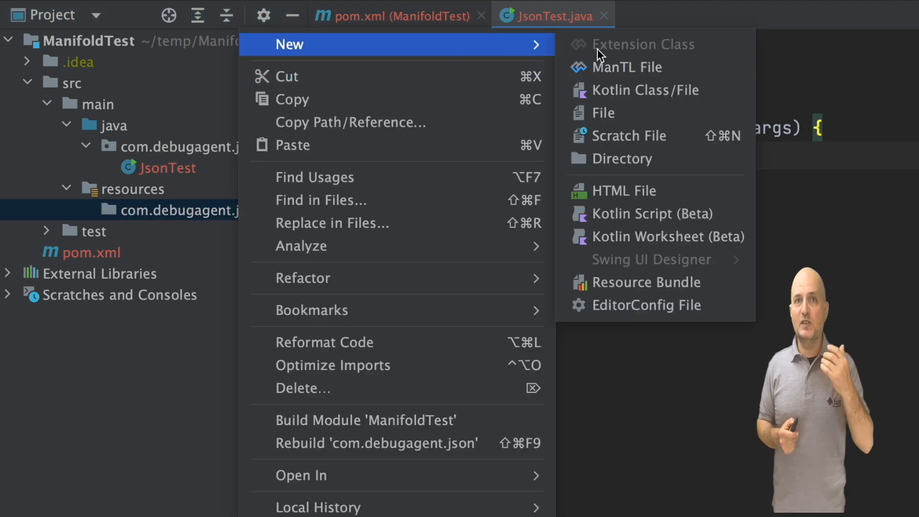
{"action": "left_click", "coordinate": [603, 112]}
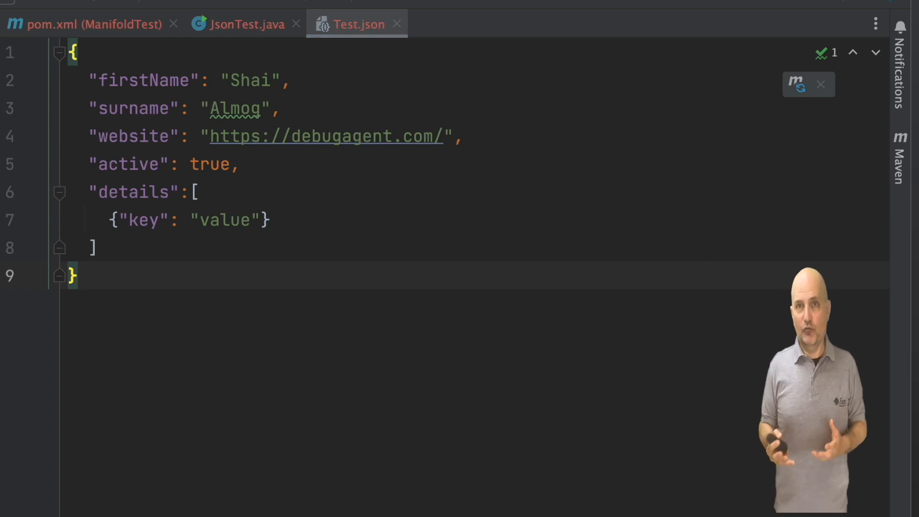
Step: Start declaring a Test variable named test inside JsonTest's main method
{"action": "left_click", "coordinate": [245, 24]}
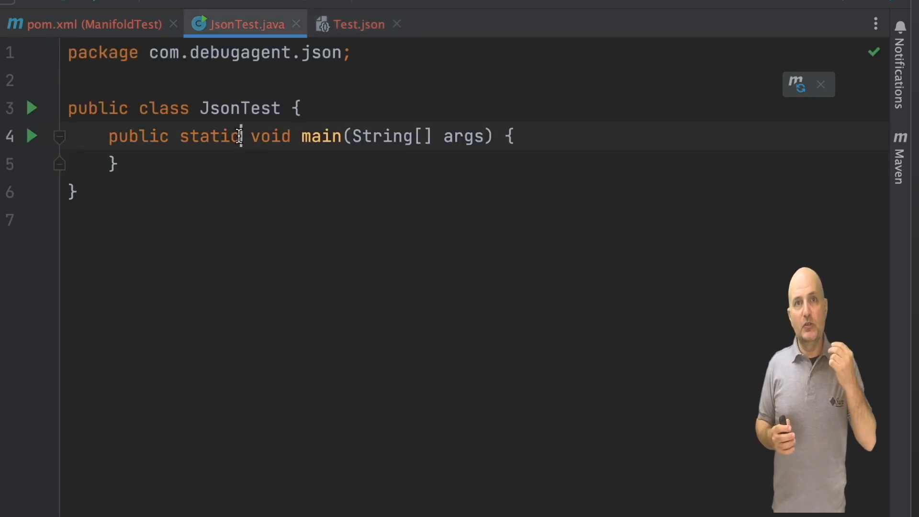
{"action": "key", "text": "Enter"}
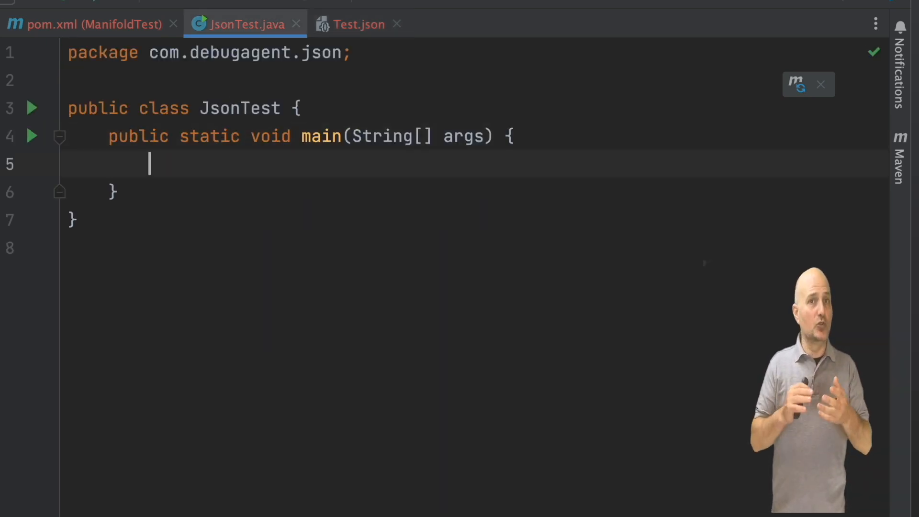
{"action": "type", "text": "Test"}
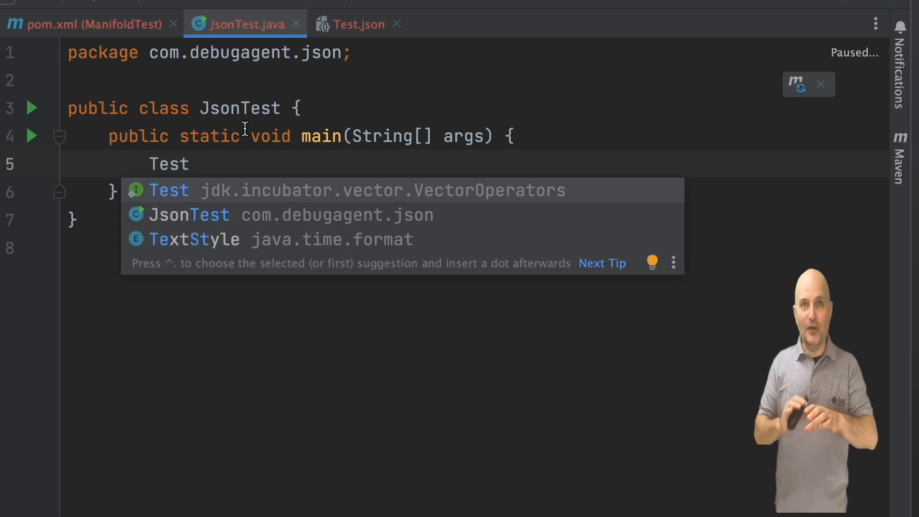
{"action": "key", "text": "Escape"}
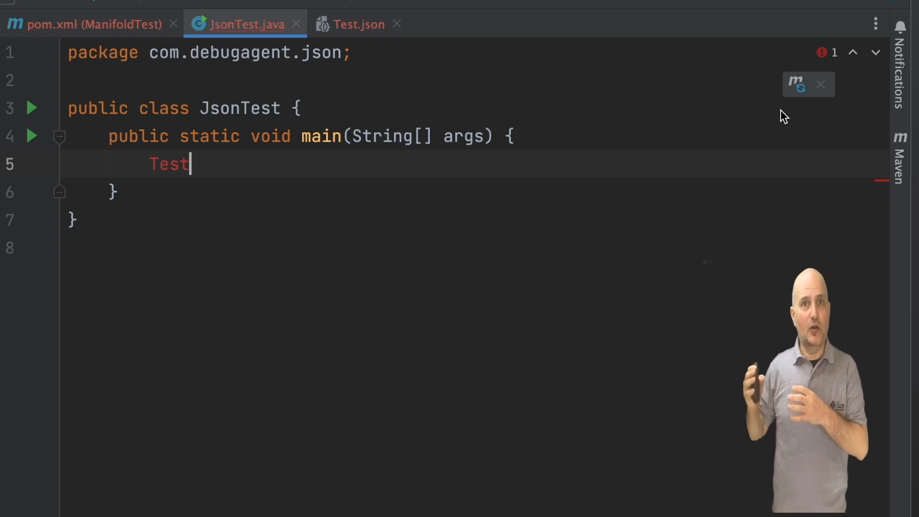
{"action": "double_click", "coordinate": [169, 163]}
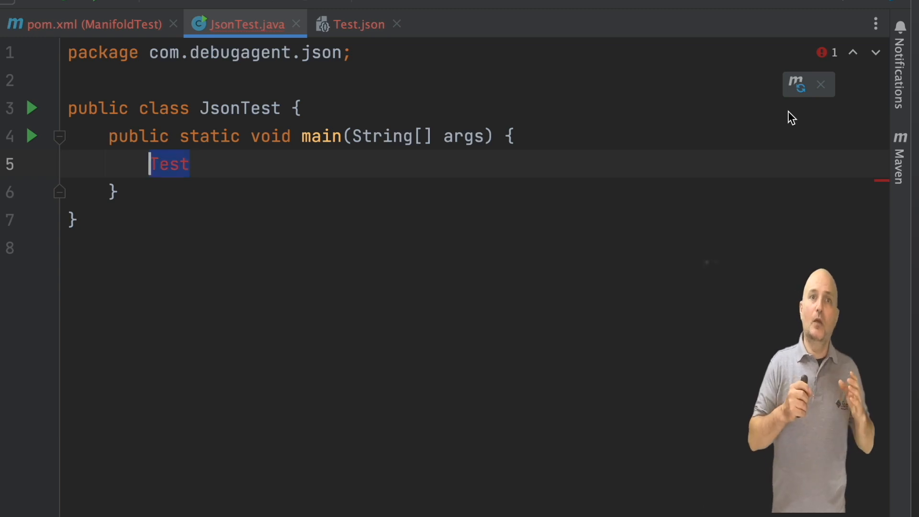
{"action": "key", "text": "Delete"}
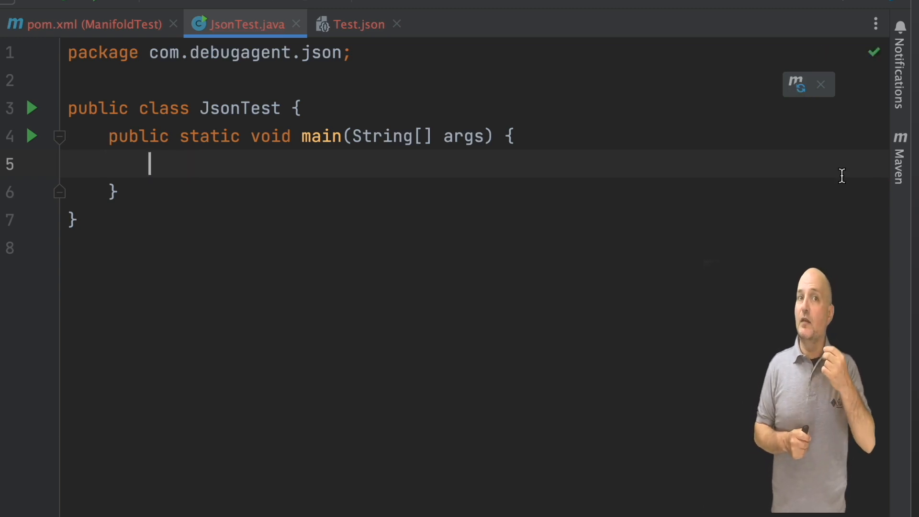
{"action": "left_click", "coordinate": [820, 83]}
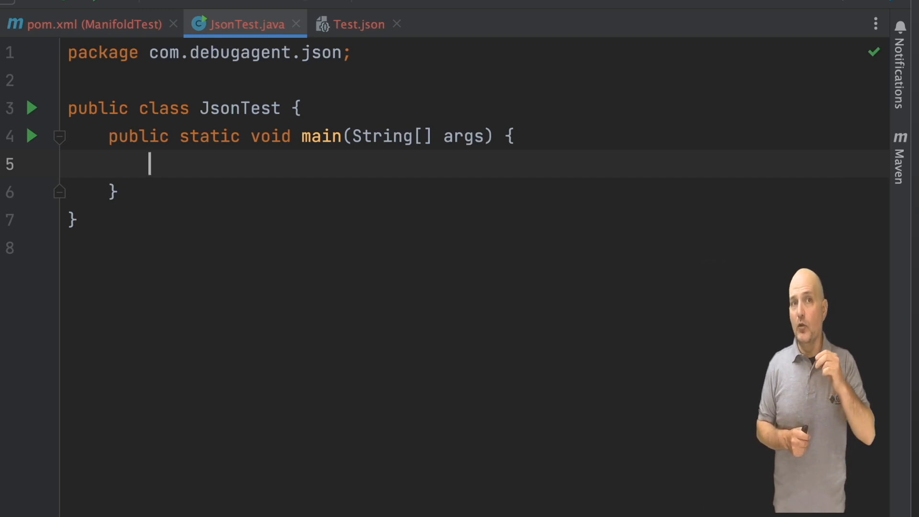
{"action": "type", "text": "Test test"}
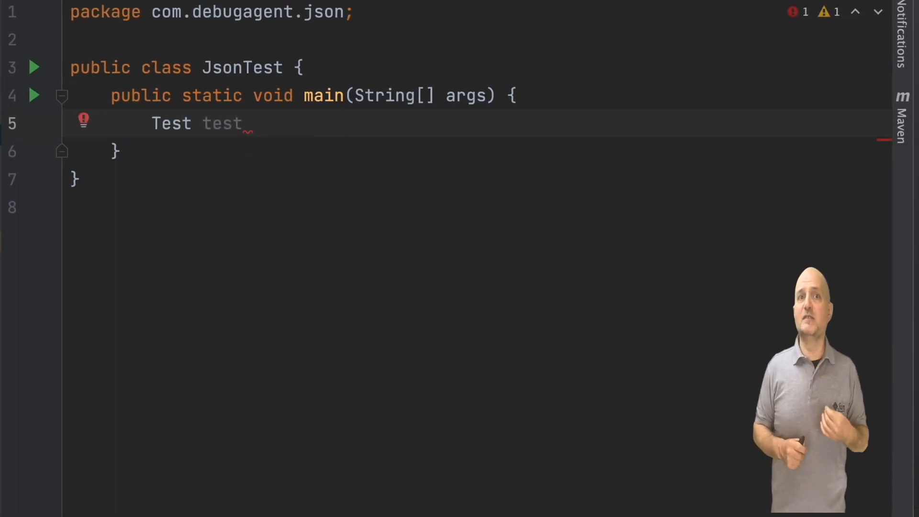
Step: Build test via Test.builder() with first name Someone, surname Surname and active true
{"action": "type", "text": "= Test."}
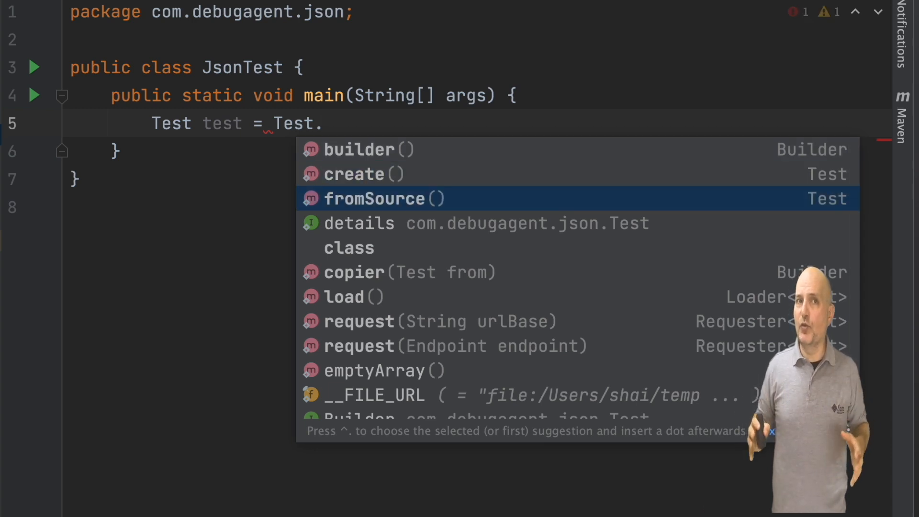
{"action": "scroll", "scroll_direction": "down", "scroll_amount": 3}
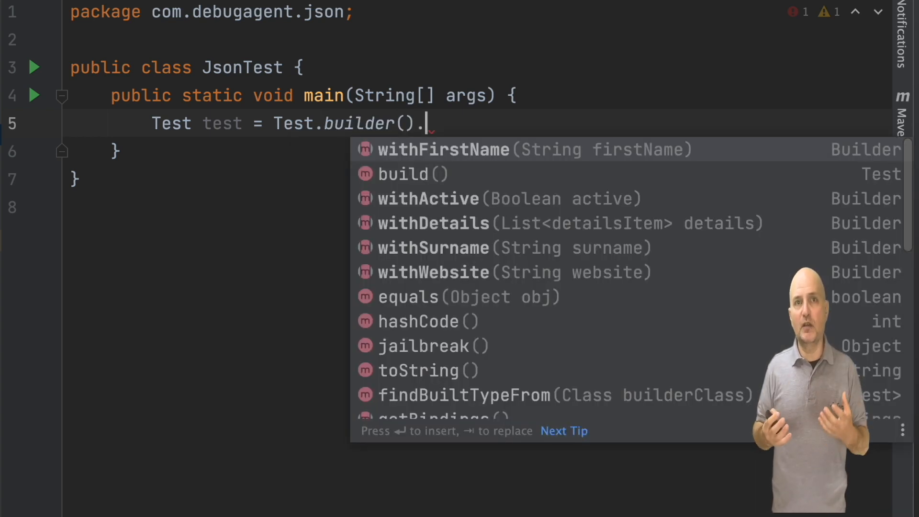
{"action": "type", "text": "withFirstName(\"So\""}
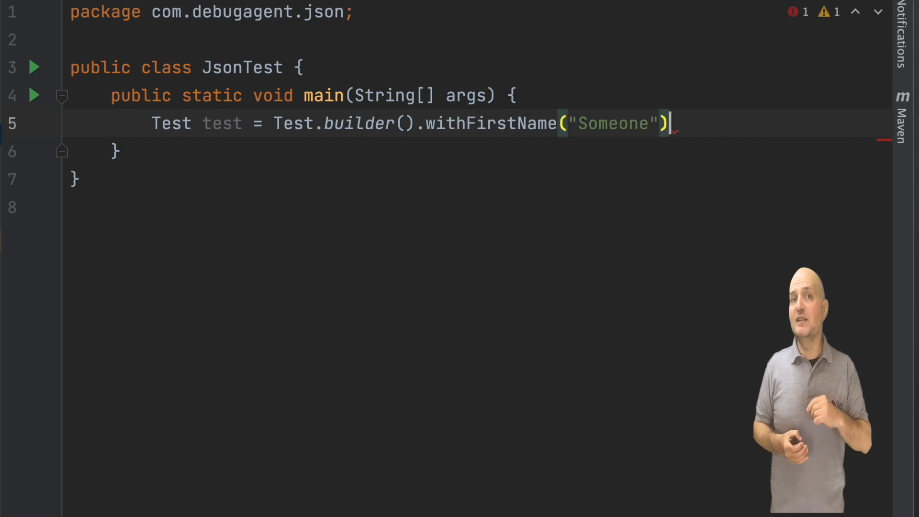
{"action": "type", "text": "."}
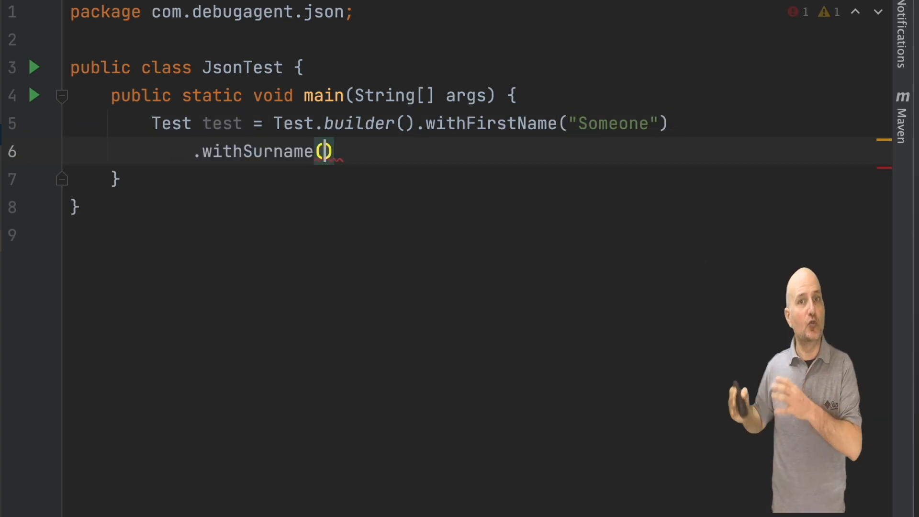
{"action": "type", "text": "\"Surname\""}
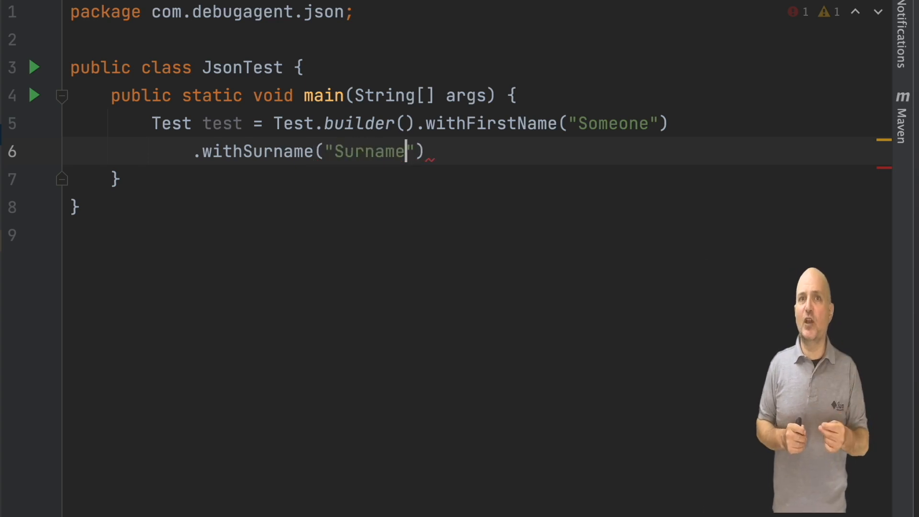
{"action": "type", "text": "."}
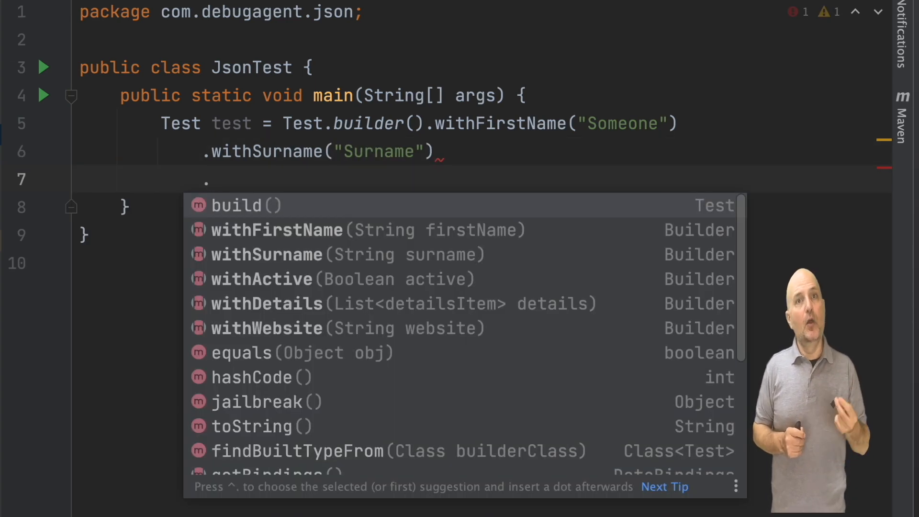
{"action": "left_click", "coordinate": [262, 279]}
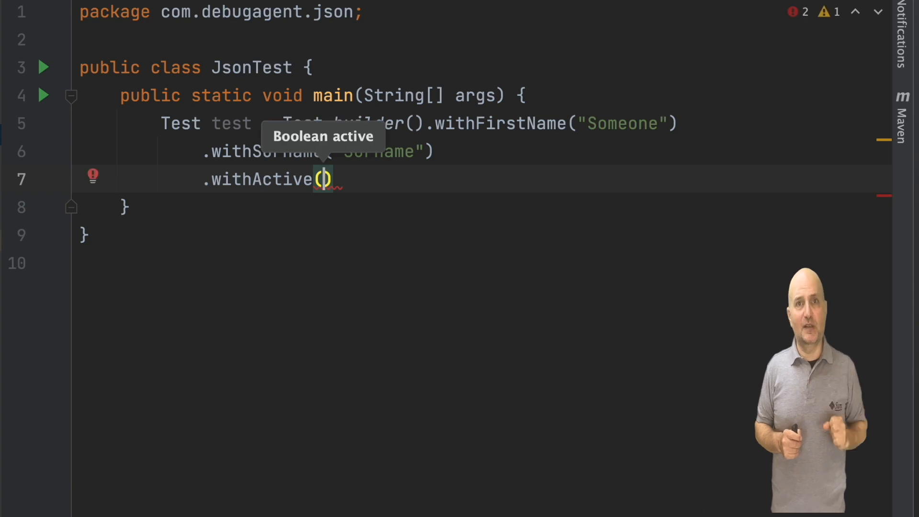
{"action": "type", "text": "true"}
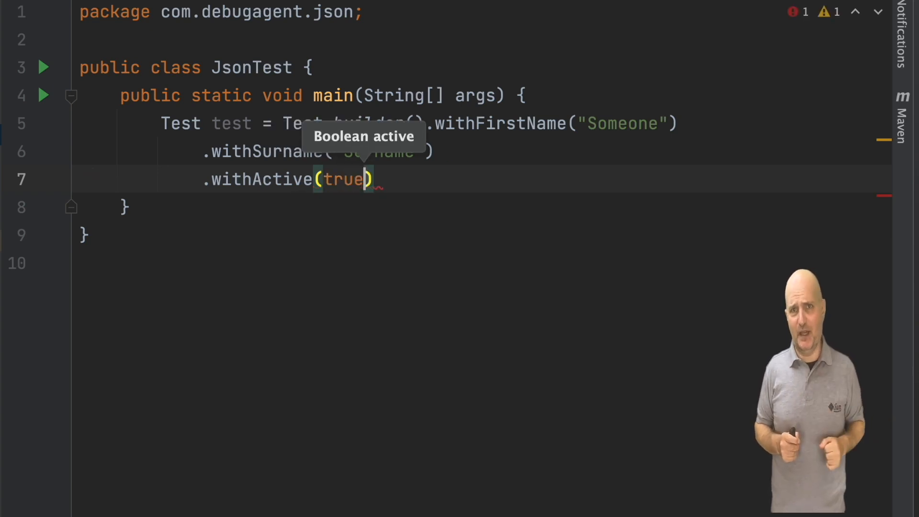
Step: Add a details list holding one detailsItem with key Value, then build
{"action": "type", "text": ".withDetails("}
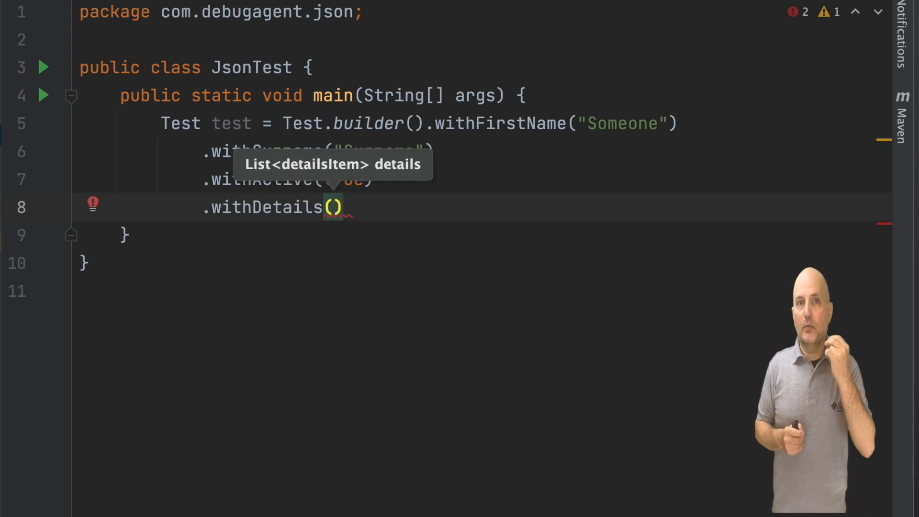
{"action": "type", "text": "List.of"}
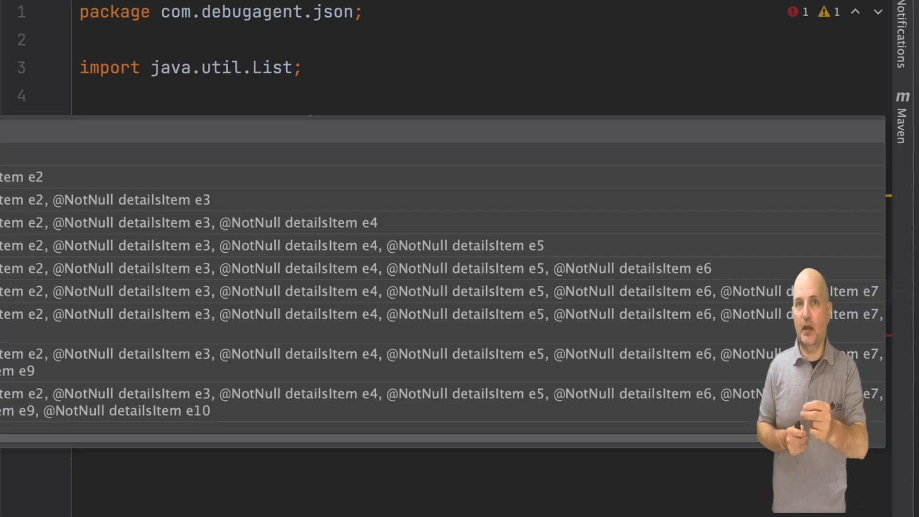
{"action": "type", "text": "d"}
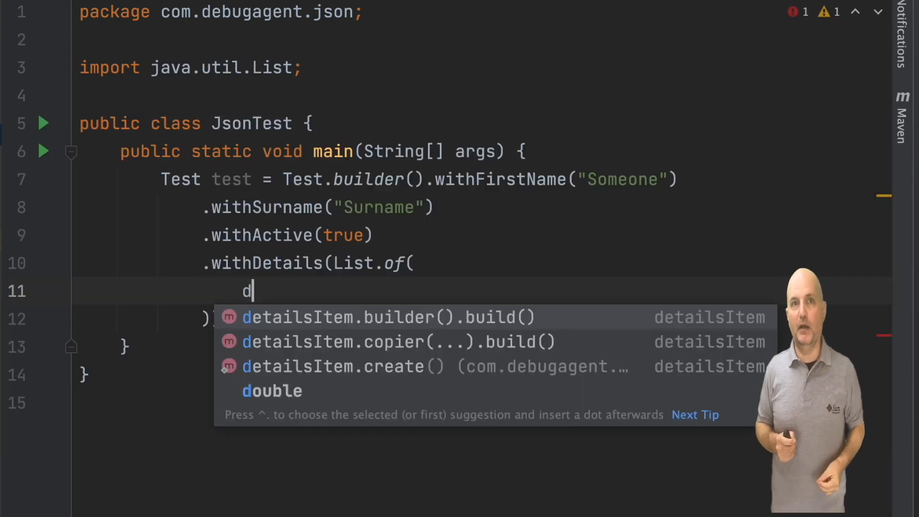
{"action": "type", "text": "e"}
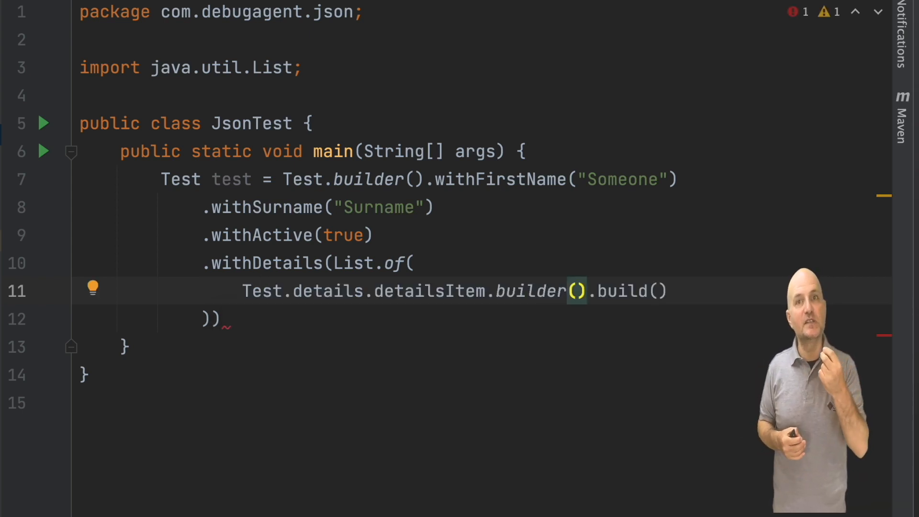
{"action": "key", "text": "Enter"}
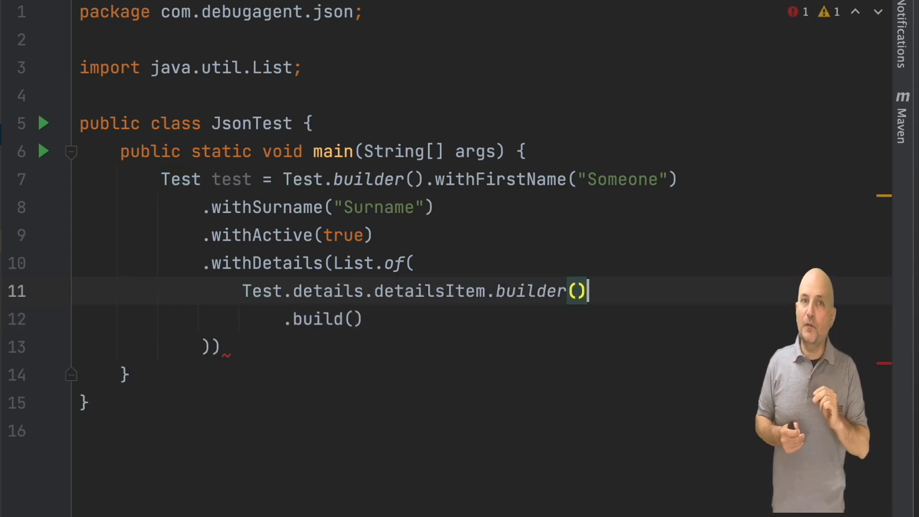
{"action": "type", "text": "."}
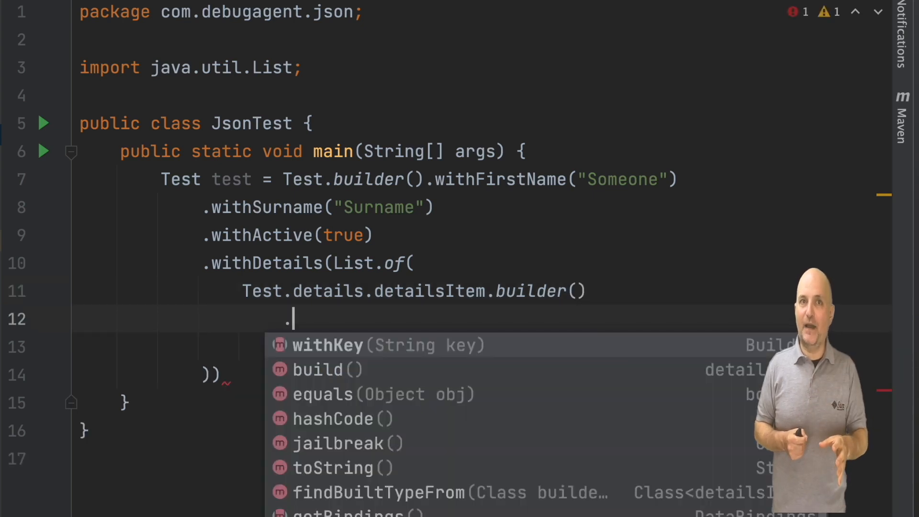
{"action": "left_click", "coordinate": [327, 344]}
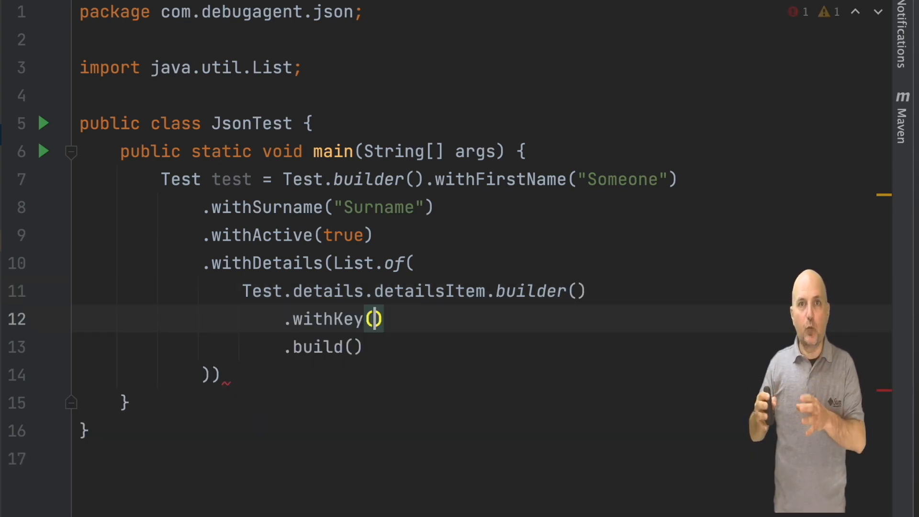
{"action": "type", "text": "\"Val\""}
{"action": "left_click", "coordinate": [219, 375]}
{"action": "type", "text": ".build();"}
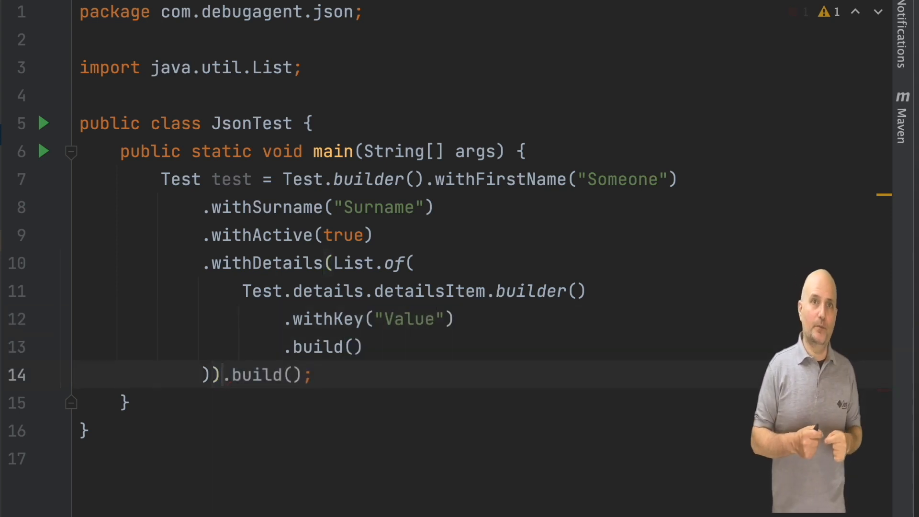
{"action": "key", "text": "Enter"}
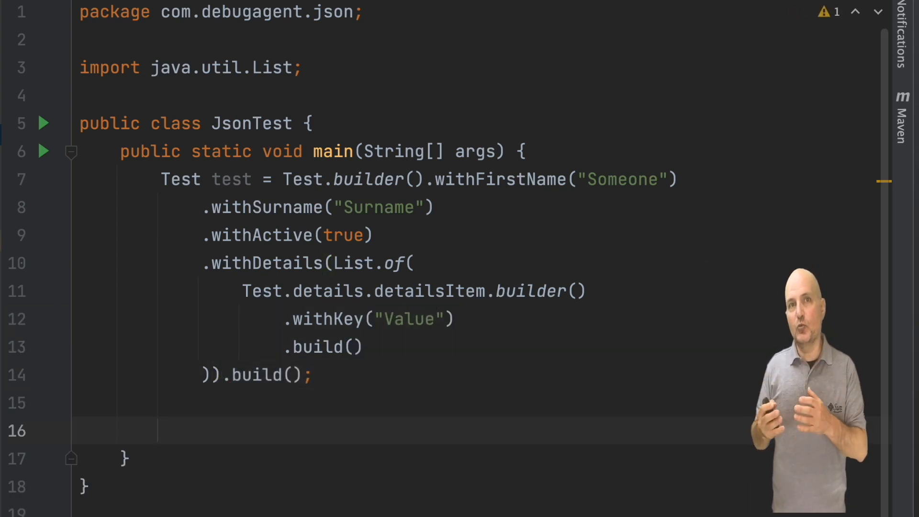
Step: Print the test object as JSON with System.out.println(test.write().toJson())
{"action": "type", "text": "System"}
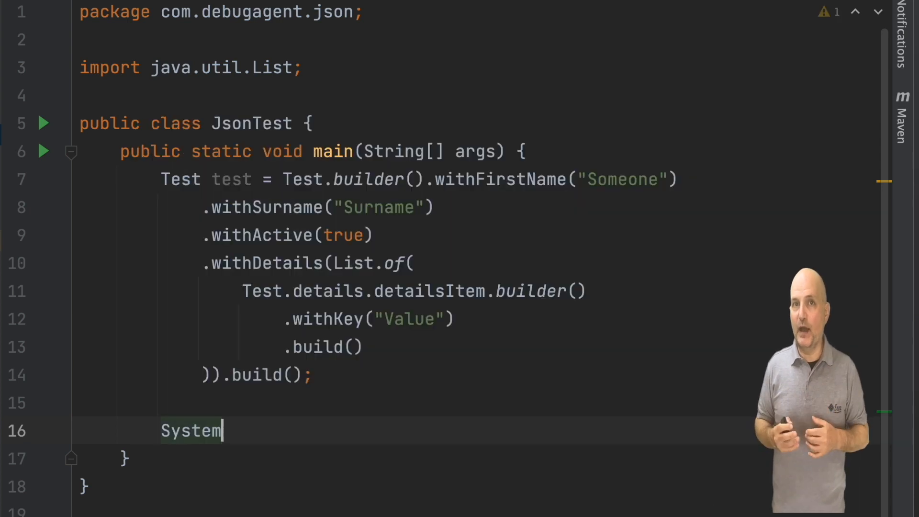
{"action": "type", "text": ".out.println(\"\");"}
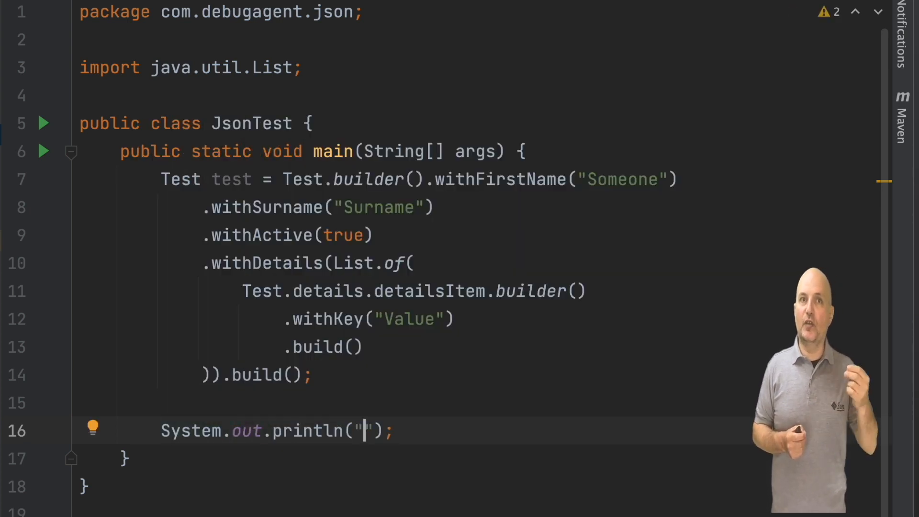
{"action": "key", "text": "Backspace"}
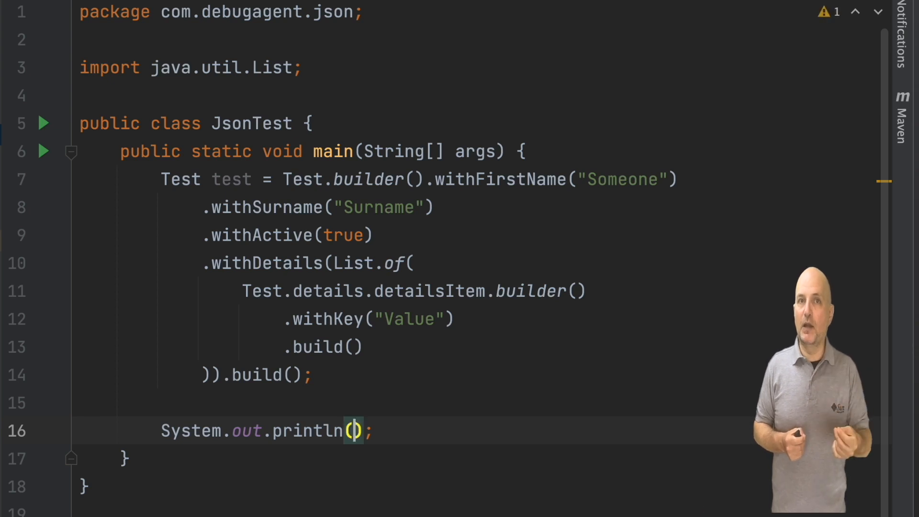
{"action": "type", "text": "test."}
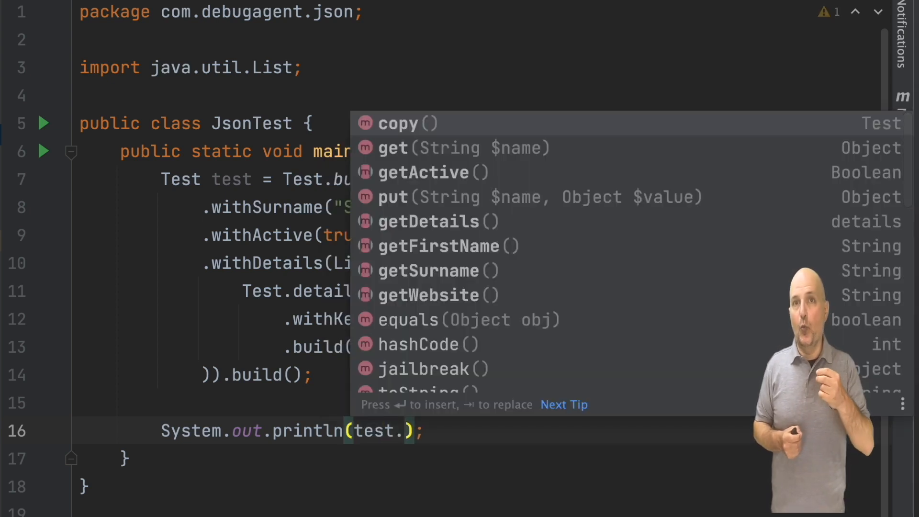
{"action": "type", "text": "te()."}
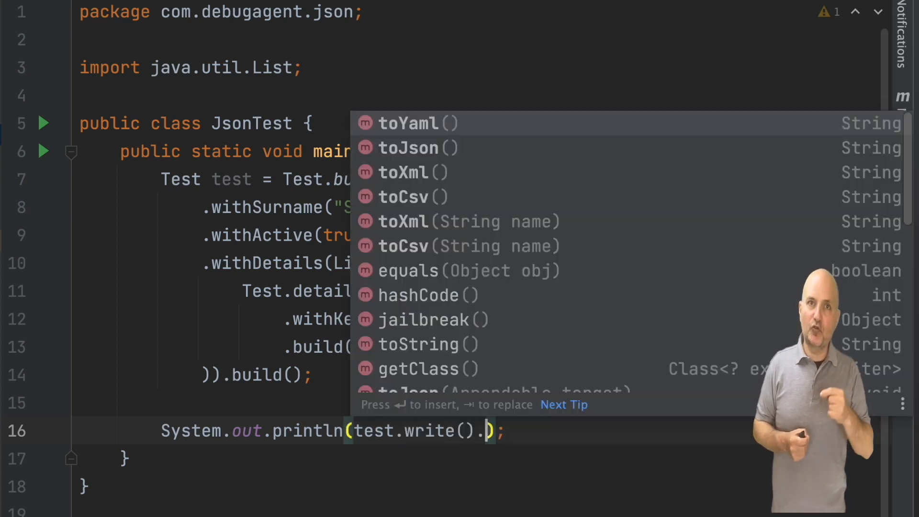
{"action": "left_click", "coordinate": [408, 148]}
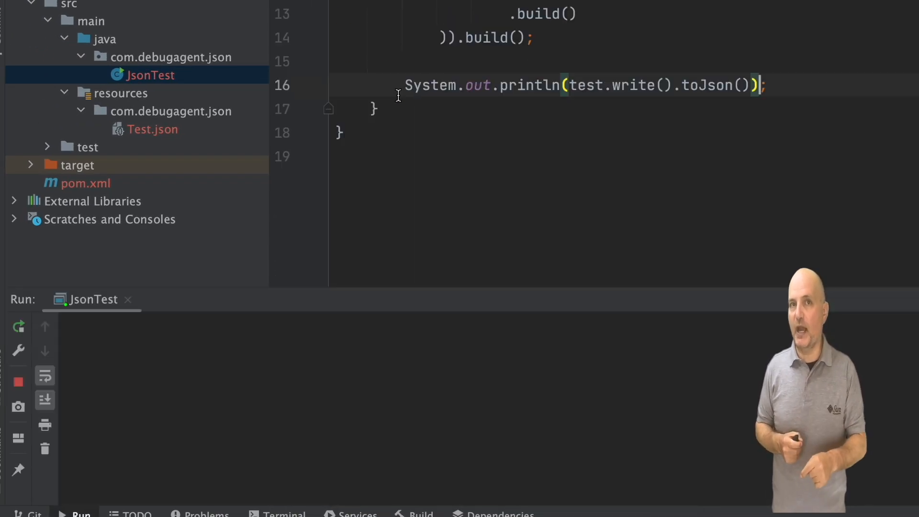
Step: Scroll through the run output showing test printed as JSON
{"action": "left_click", "coordinate": [17, 326]}
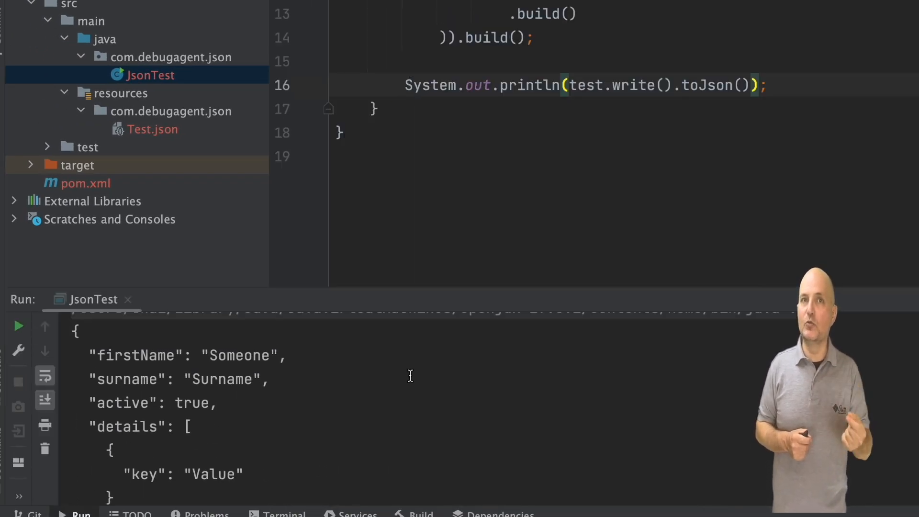
{"action": "scroll", "scroll_direction": "down", "scroll_amount": 3}
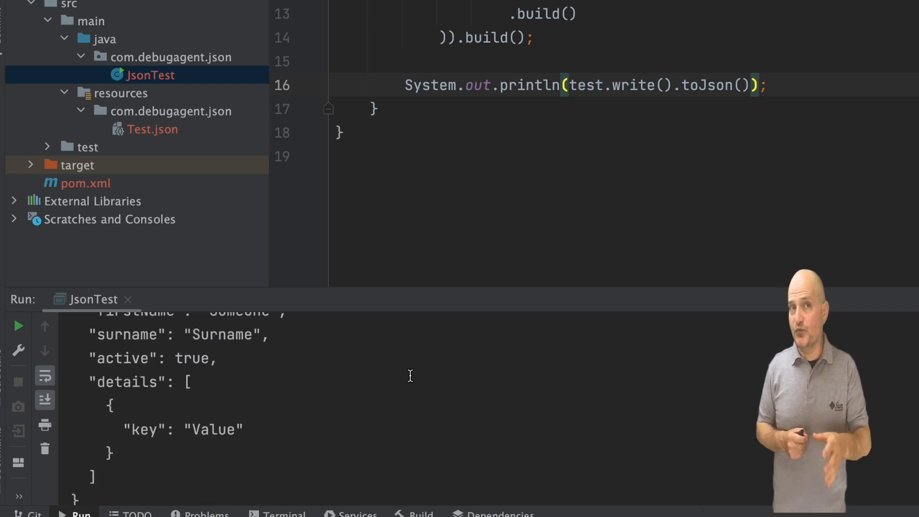
{"action": "scroll", "scroll_direction": "down", "scroll_amount": 3}
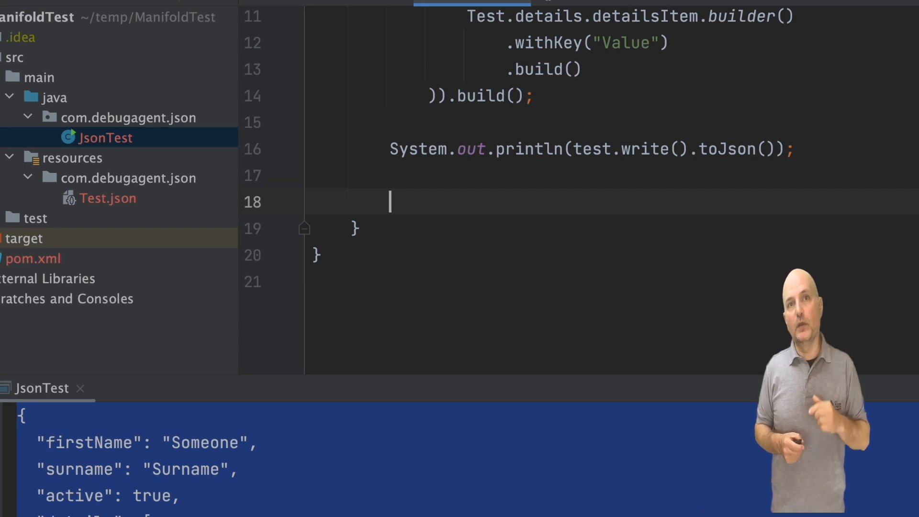
Step: Declare a myJson text block and load it with Test.load().fromJson(myJson) into load
{"action": "type", "text": "String myJson"}
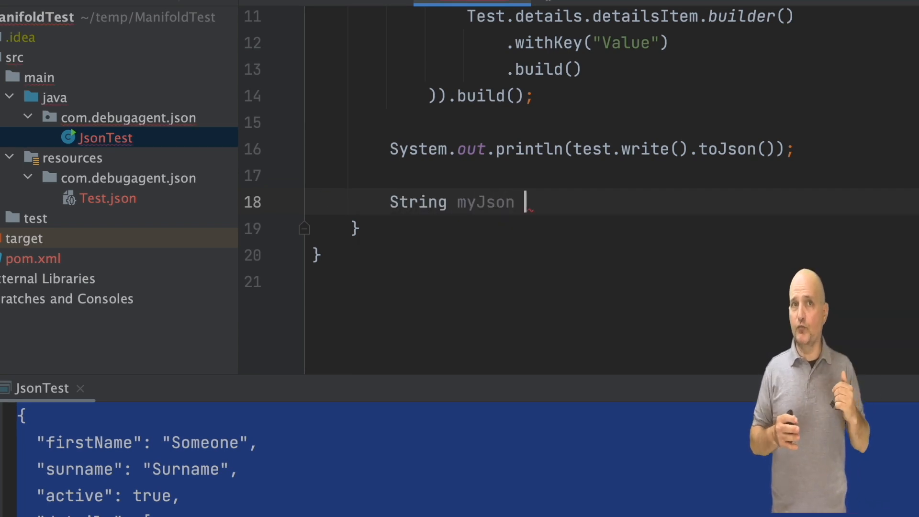
{"action": "type", "text": "= \"\"\""}
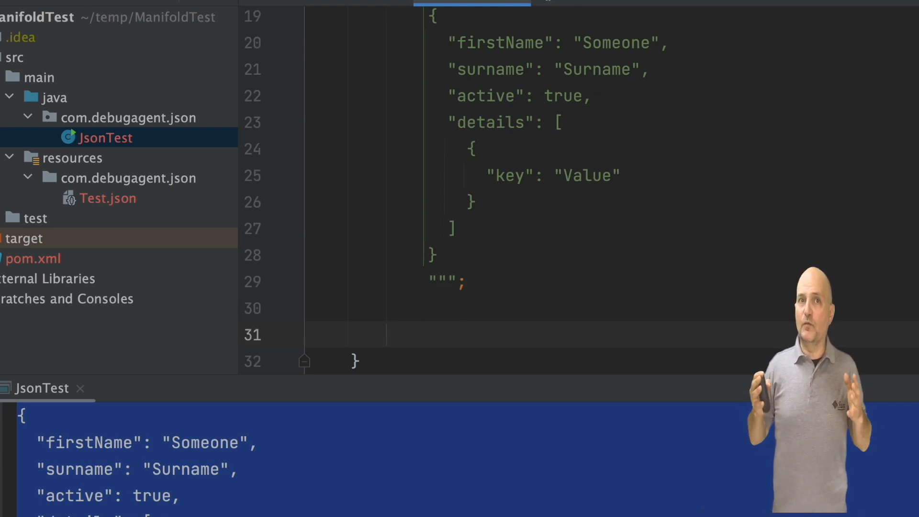
{"action": "type", "text": "Test"}
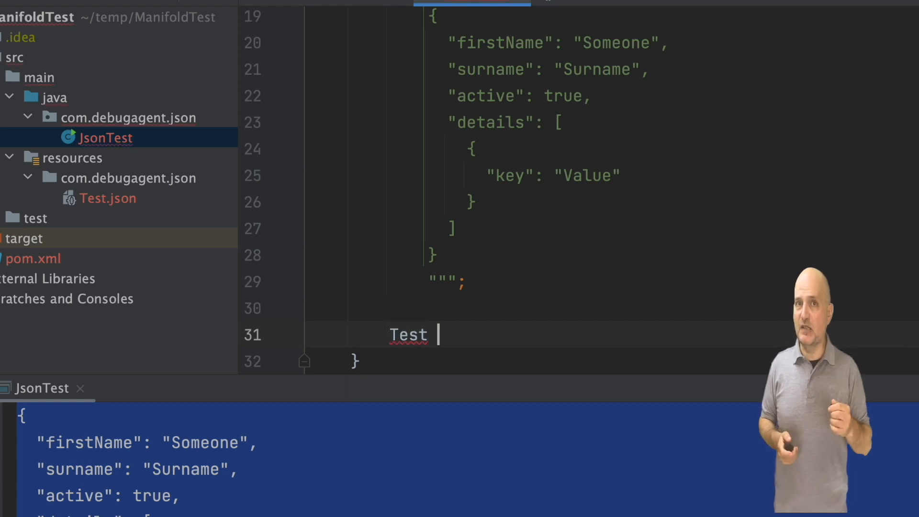
{"action": "type", "text": "load = Test.load().fromJson(myJson);"}
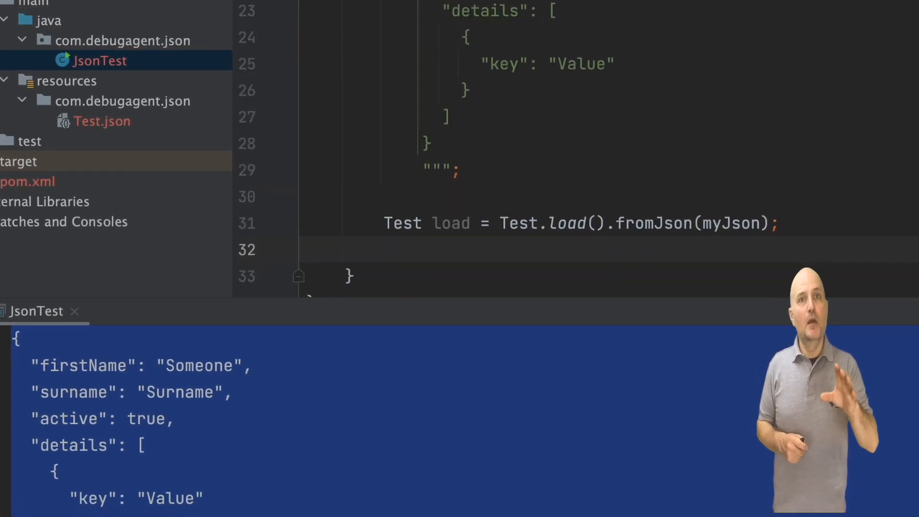
{"action": "type", "text": "l"}
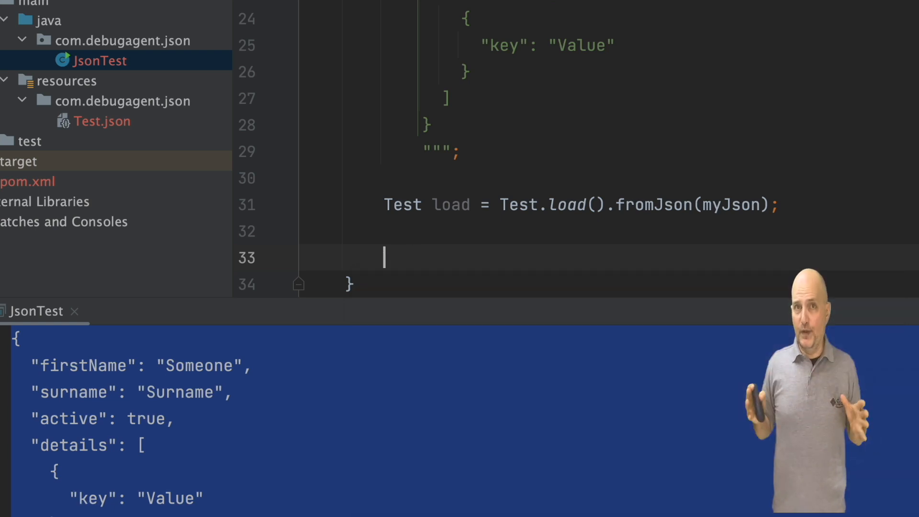
Step: Add println calls printing load via write().toCsv() and toXml()
{"action": "type", "text": "System.out.println(\"\");"}
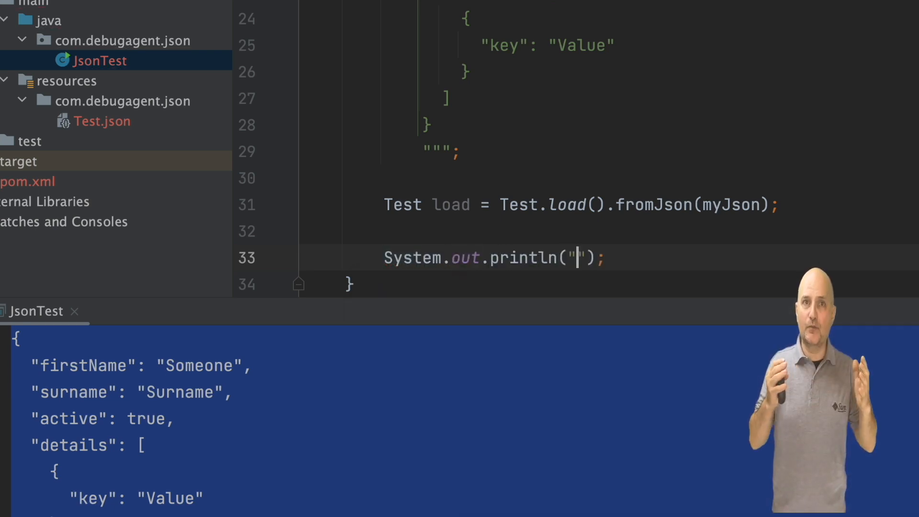
{"action": "type", "text": "\\n\\n"}
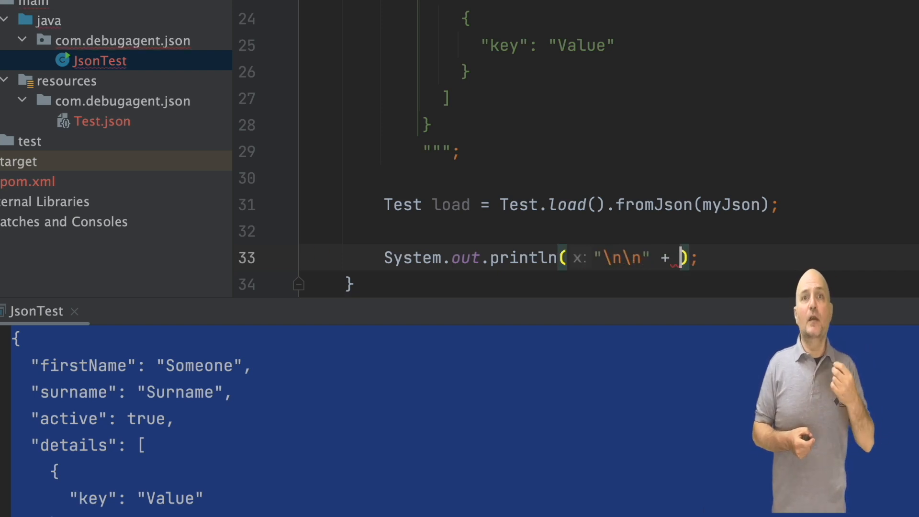
{"action": "type", "text": "load."}
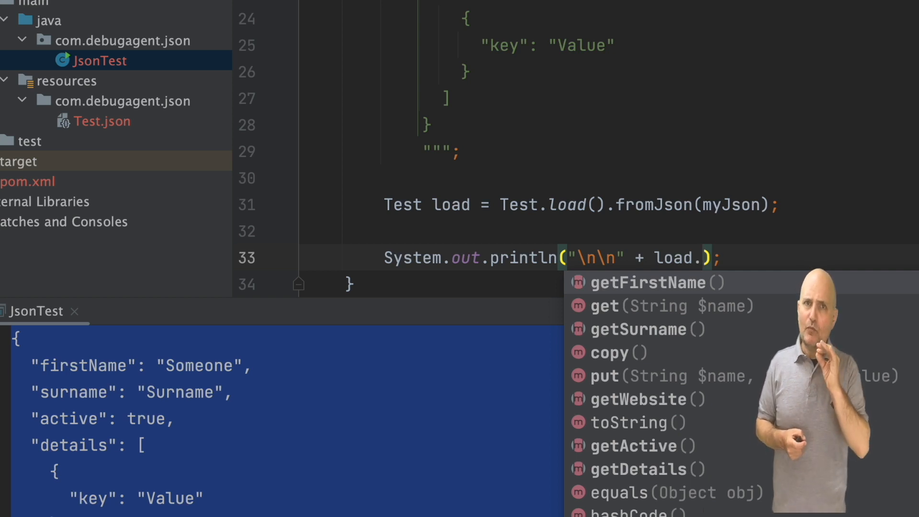
{"action": "type", "text": "write()."}
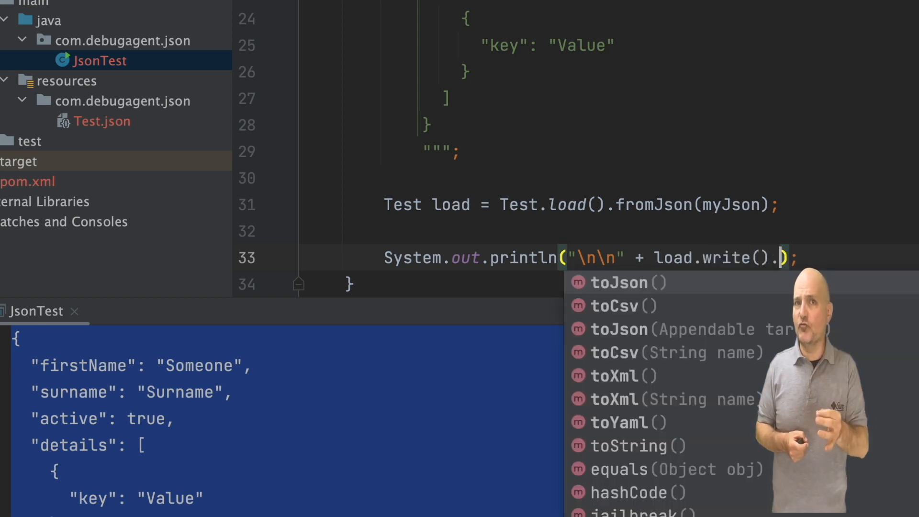
{"action": "left_click", "coordinate": [614, 306]}
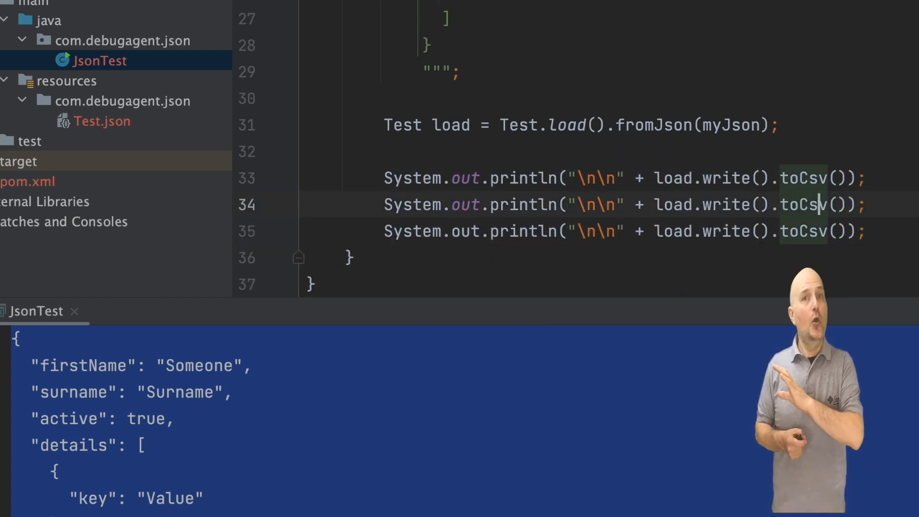
{"action": "type", "text": "toXml"}
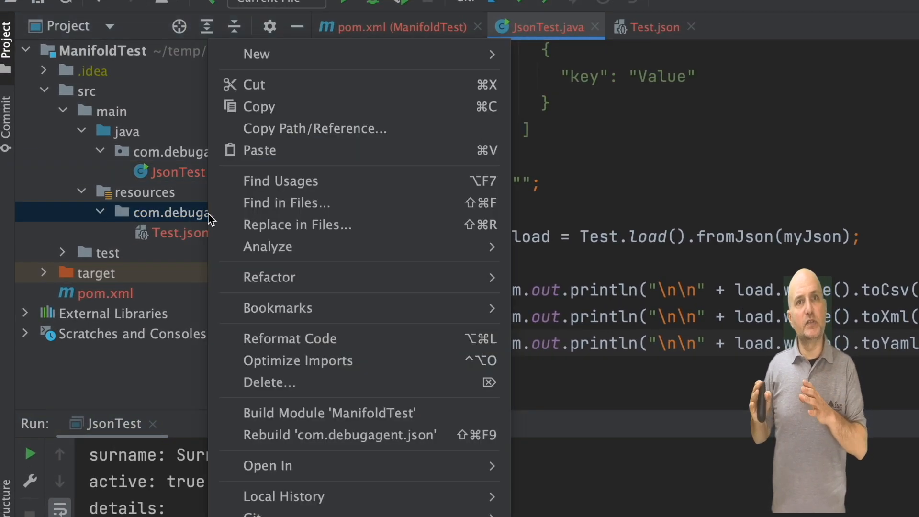
Step: Create a new User.json file in the resources com.debugagent.json package
{"action": "left_click", "coordinate": [256, 53]}
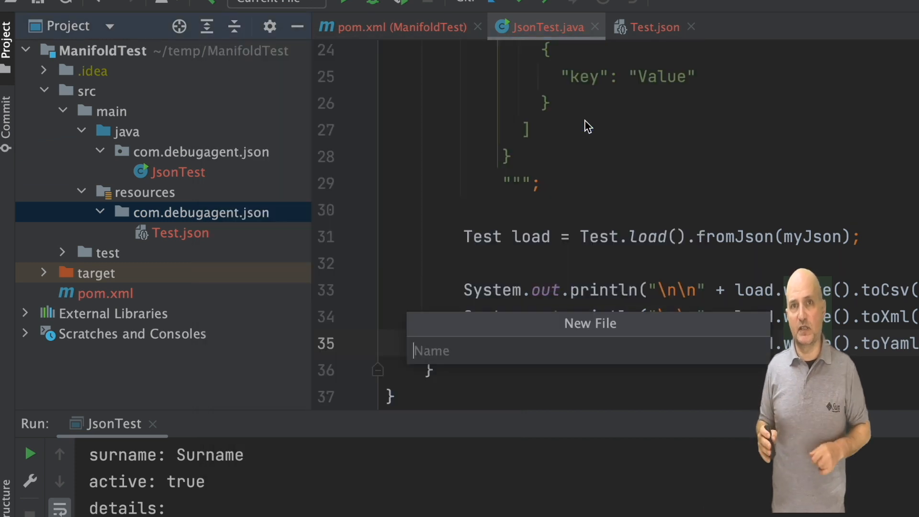
{"action": "type", "text": "User.js"}
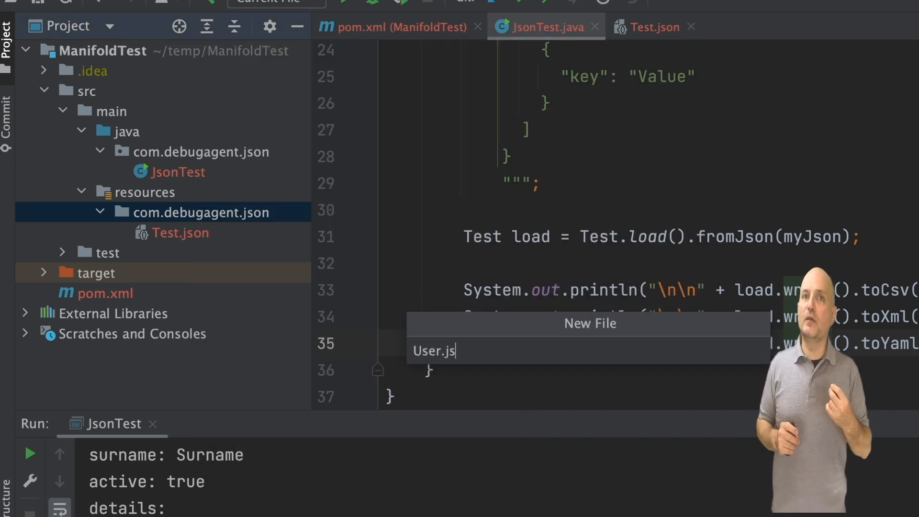
{"action": "key", "text": "Enter"}
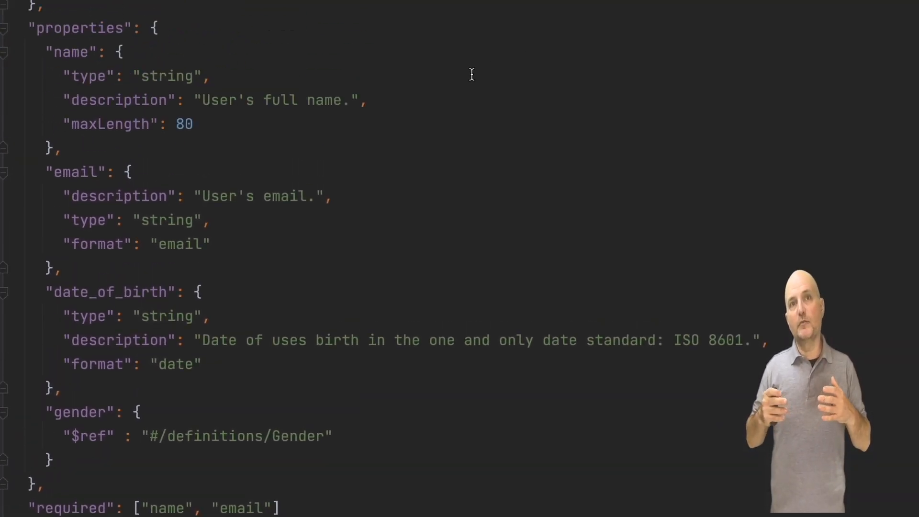
Step: Scroll through the User.json schema to review its Gender definition and properties
{"action": "scroll", "scroll_direction": "up", "scroll_amount": 3}
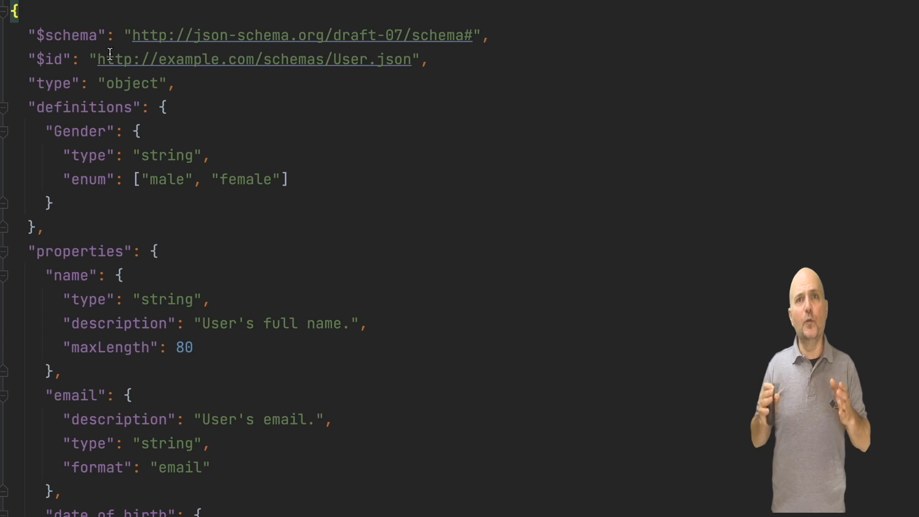
{"action": "mouse_move", "coordinate": [132, 149]}
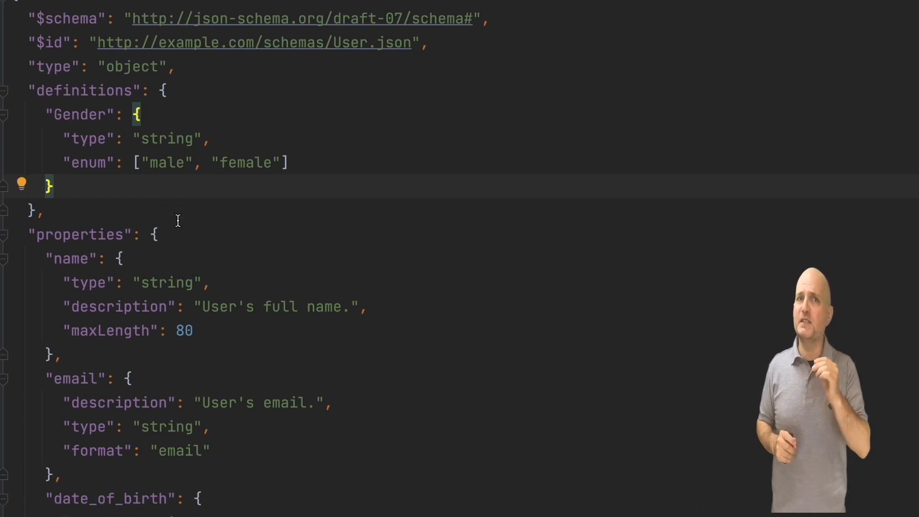
{"action": "scroll", "scroll_direction": "up", "scroll_amount": 3}
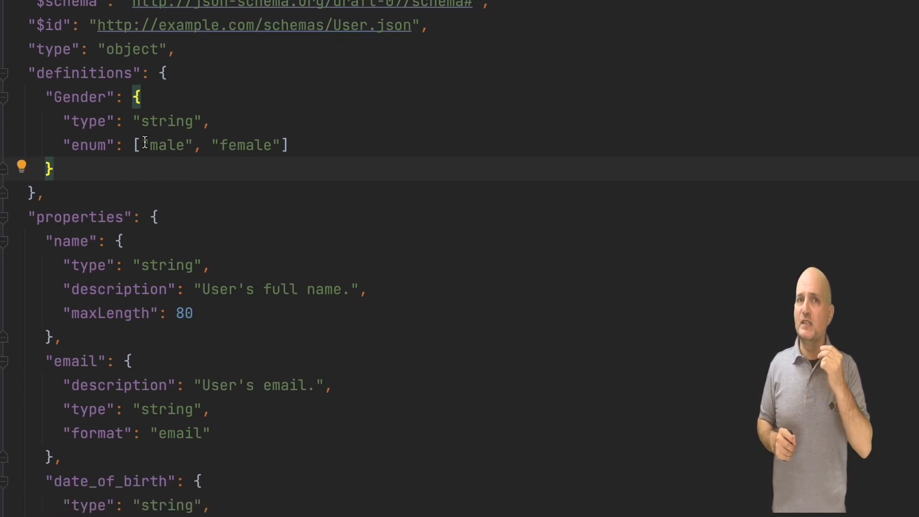
{"action": "scroll", "scroll_direction": "down", "scroll_amount": 3}
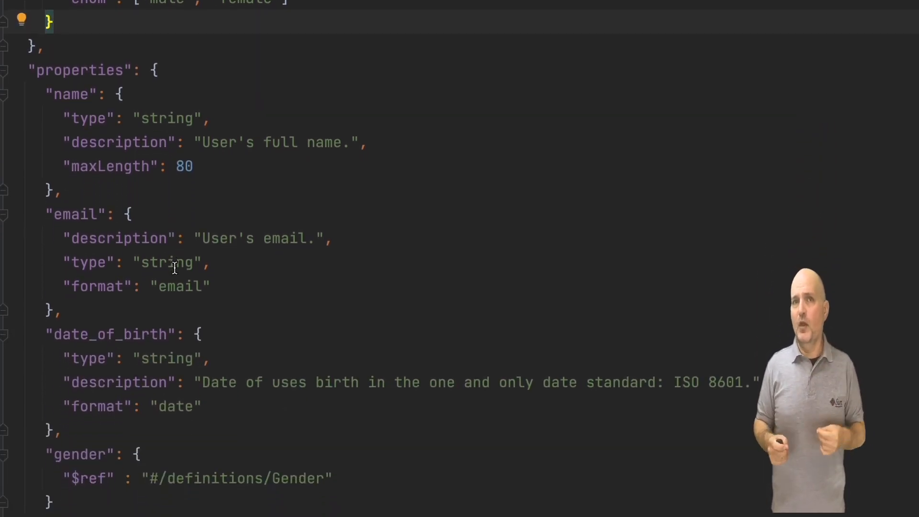
{"action": "scroll", "scroll_direction": "down", "scroll_amount": 3}
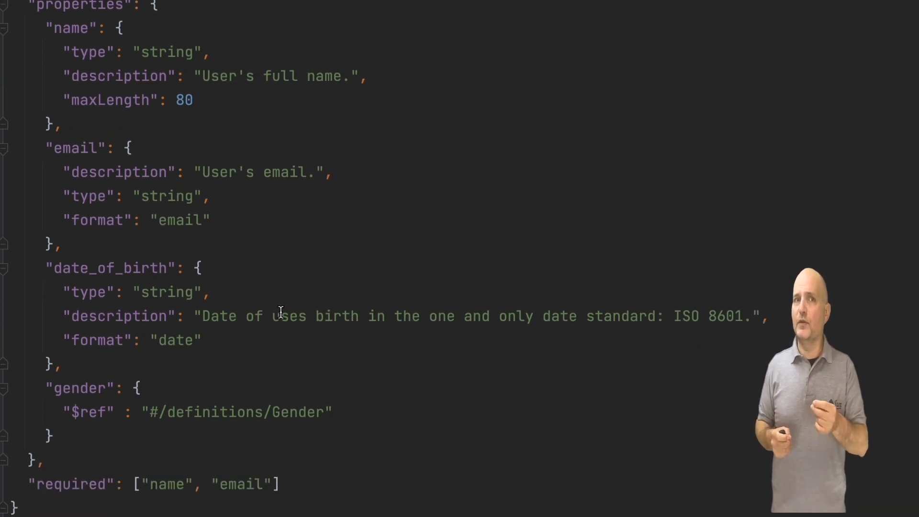
{"action": "scroll", "scroll_direction": "down", "scroll_amount": 3}
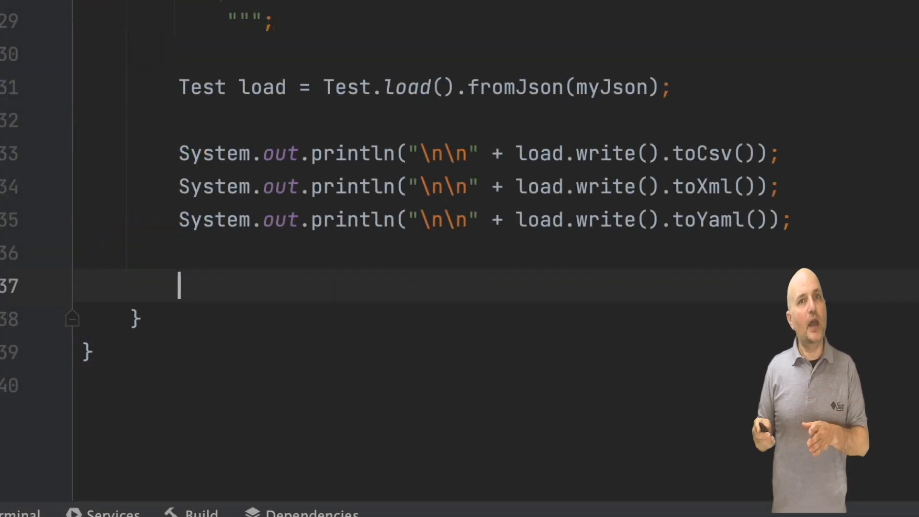
Step: Declare User user = User.builder("Name", "email") in JsonTest's main
{"action": "type", "text": "User user = User."}
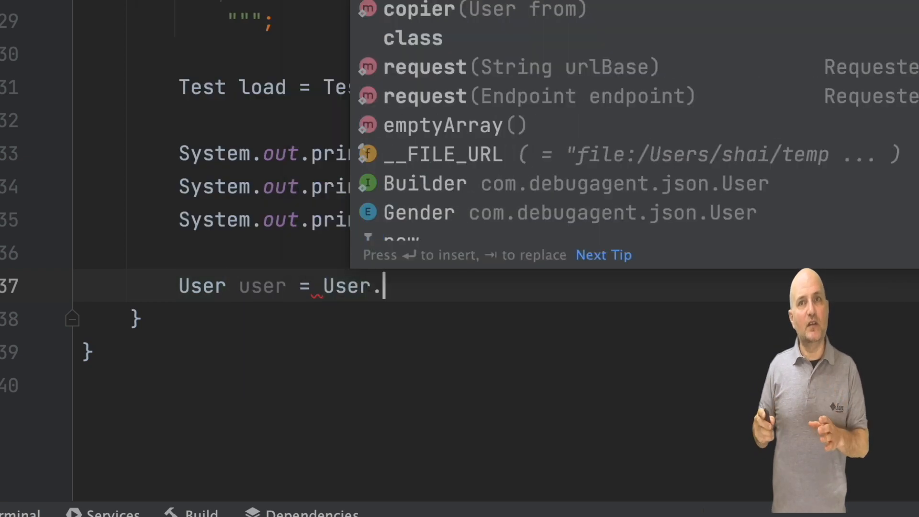
{"action": "type", "text": "builder(\""}
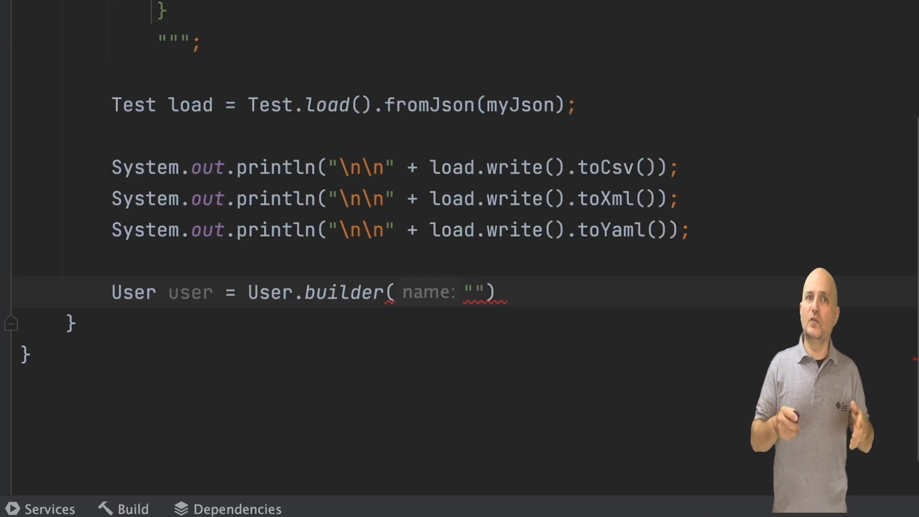
{"action": "type", "text": "Name"}
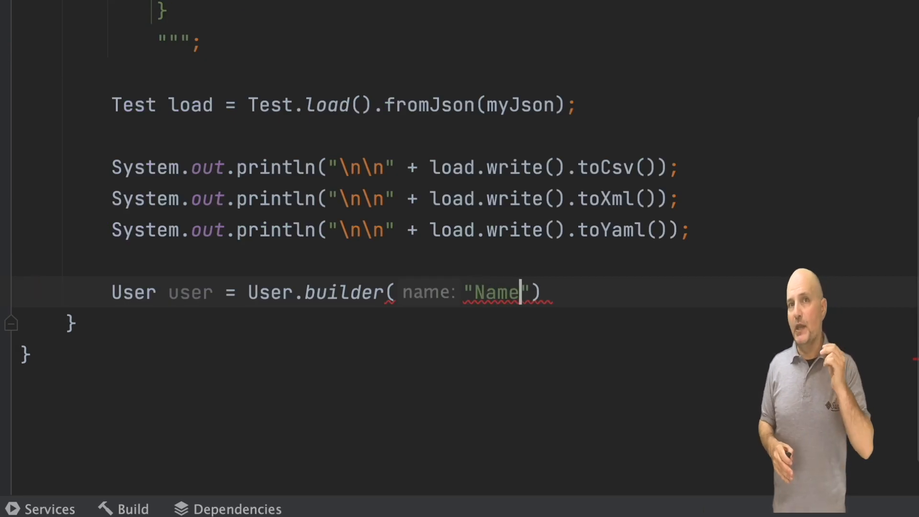
{"action": "type", "text": ", email: \"email\""}
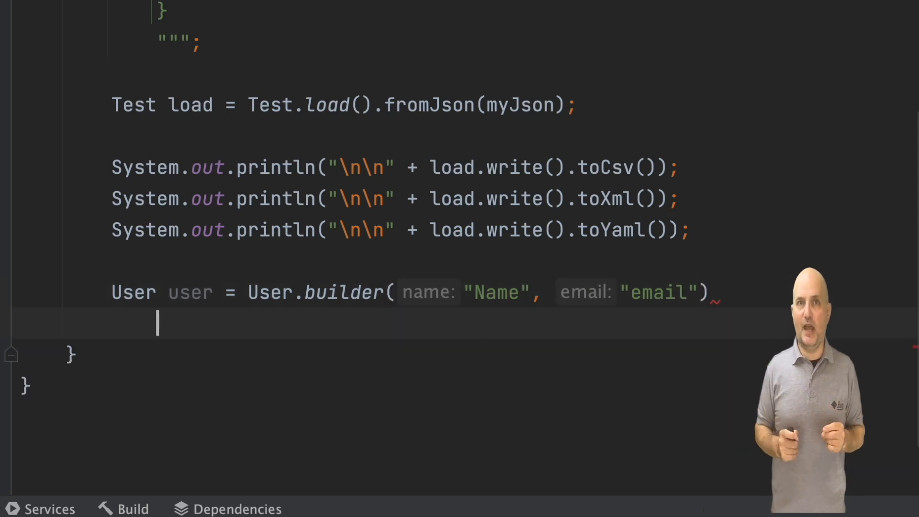
Step: Chain date of birth LocalDate.ofYearDay(1999, 200), gender male and build() onto the builder
{"action": "type", "text": "."}
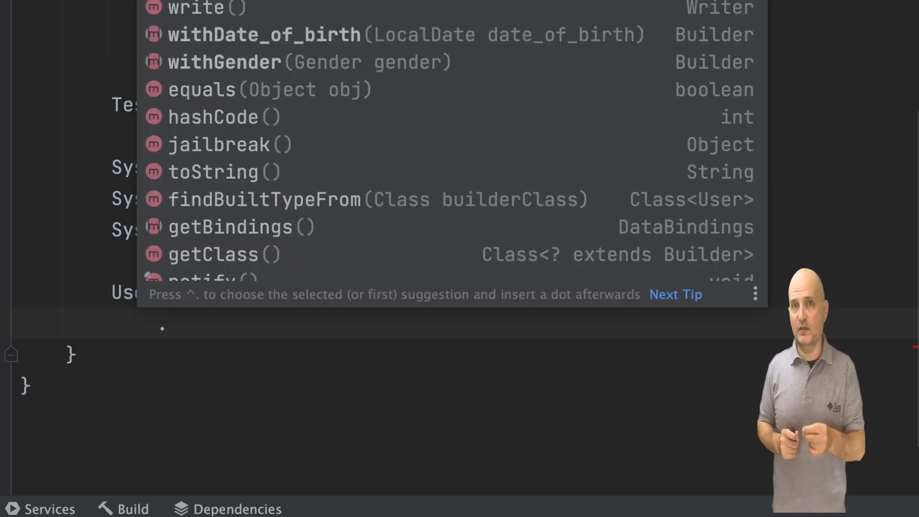
{"action": "type", "text": "Lo)"}
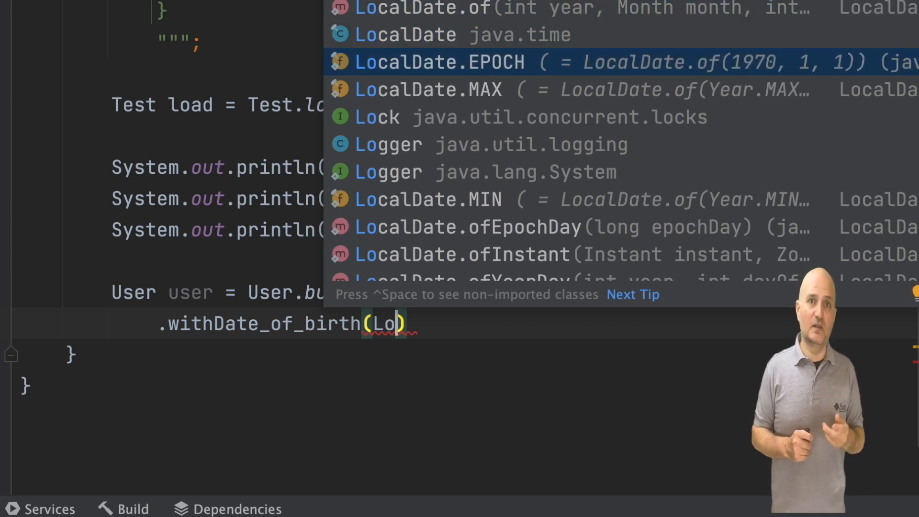
{"action": "scroll", "scroll_direction": "down", "scroll_amount": 3}
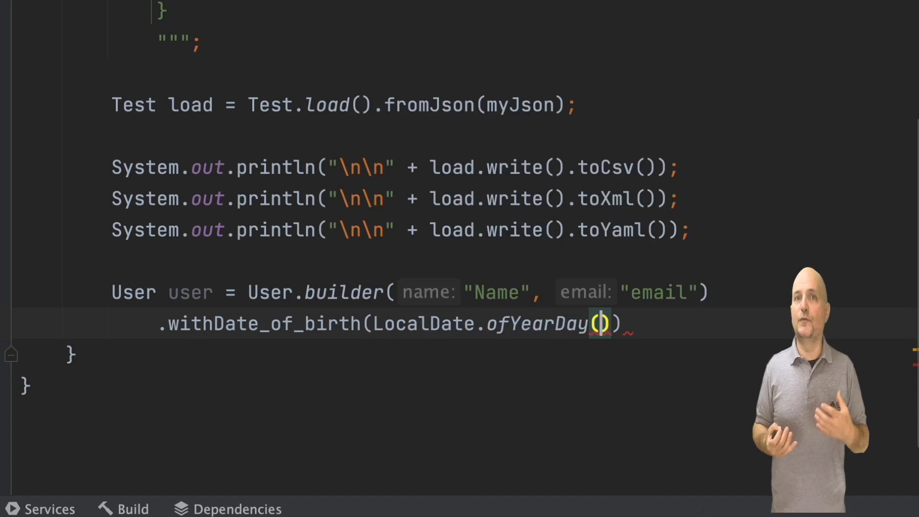
{"action": "type", "text": "19"}
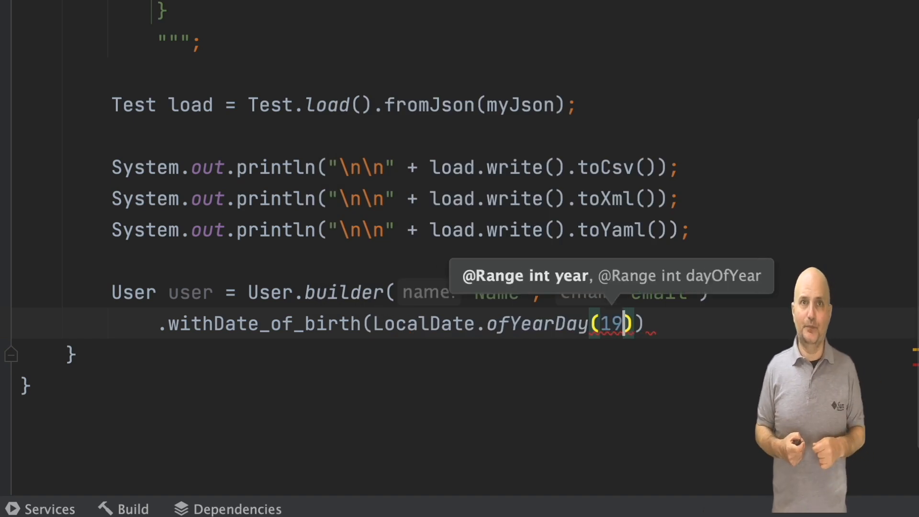
{"action": "type", "text": "99,"}
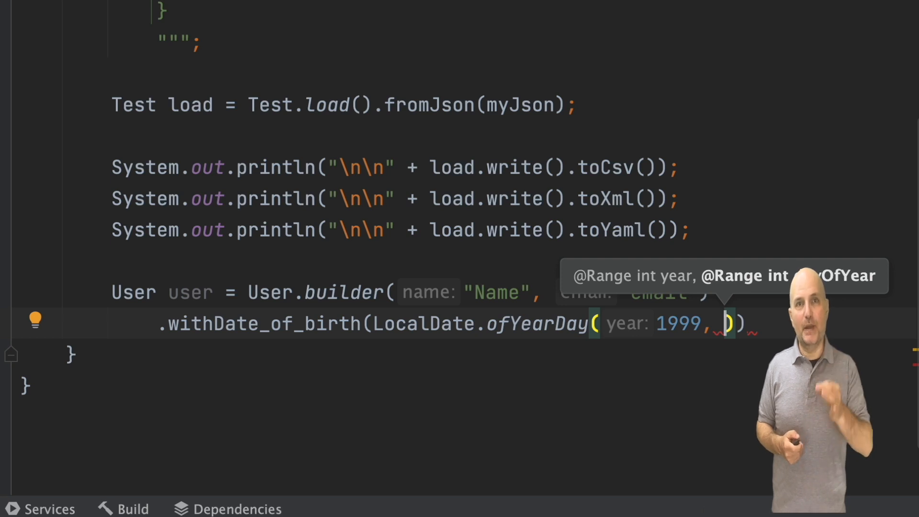
{"action": "type", "text": "200"}
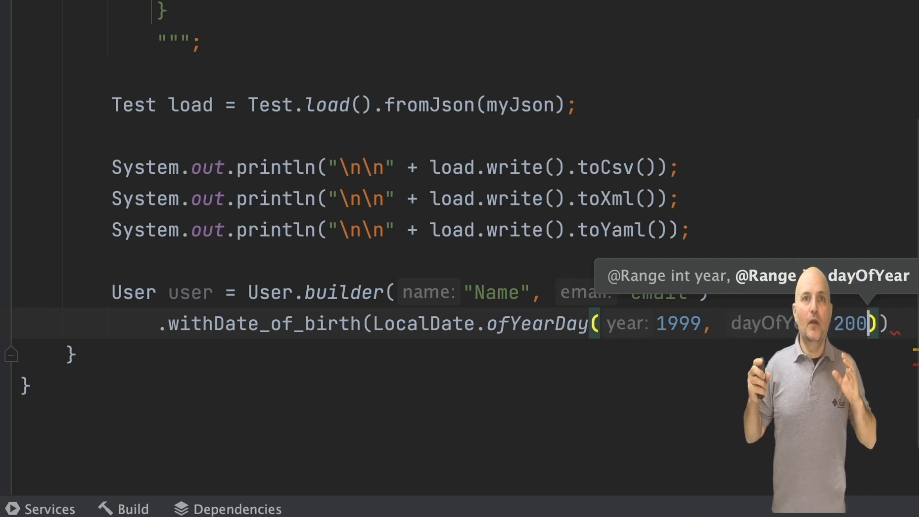
{"action": "type", "text": ".withGender(User.Gender.male)"}
{"action": "type", "text": ".build("}
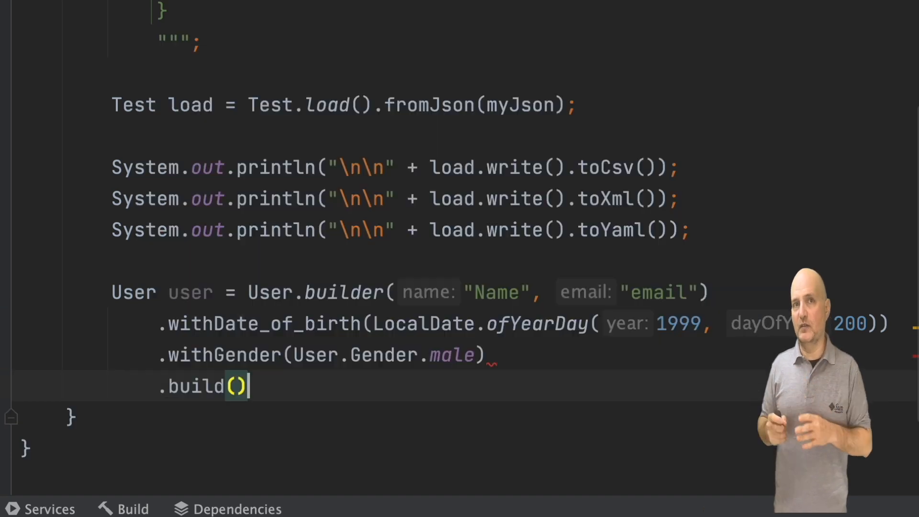
{"action": "type", "text": ";"}
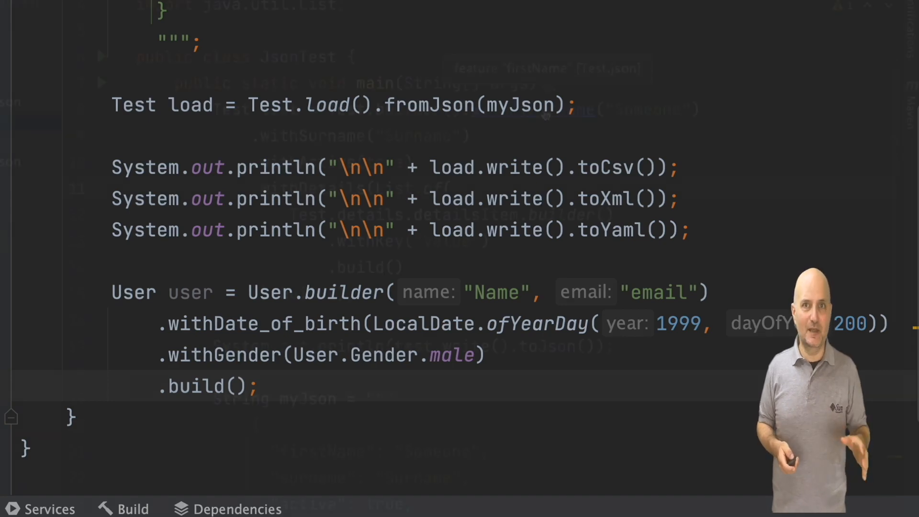
{"action": "scroll", "scroll_direction": "up", "scroll_amount": 3}
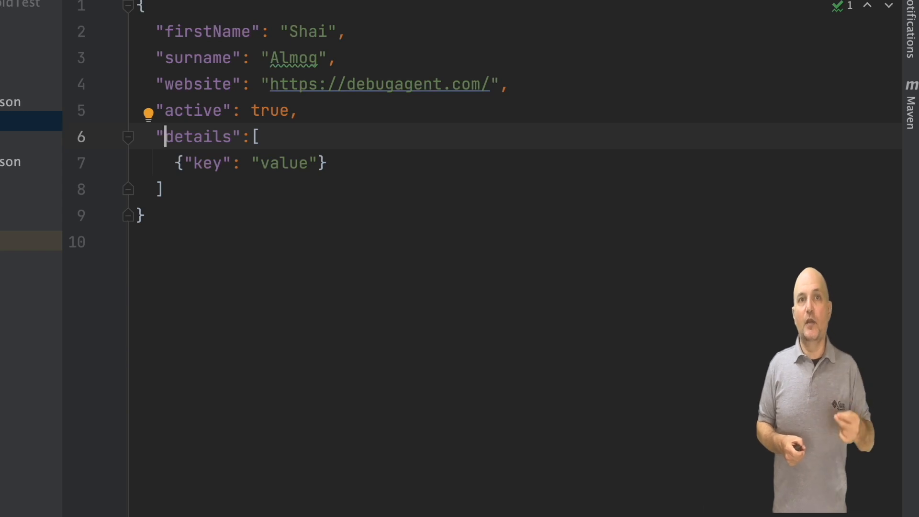
{"action": "scroll", "scroll_direction": "down", "scroll_amount": 3}
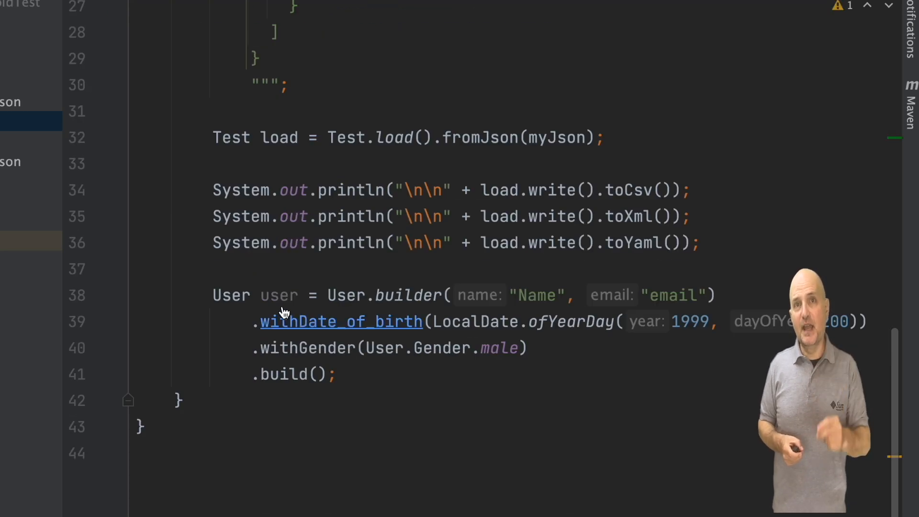